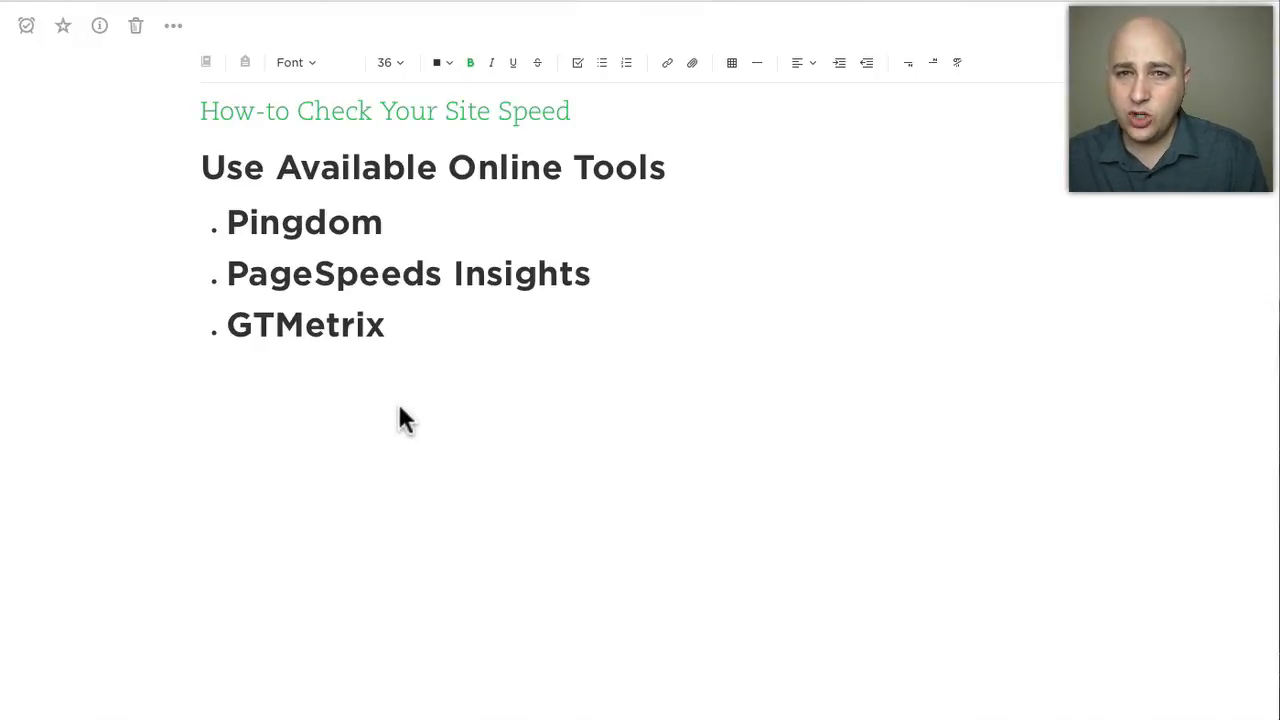
mouse_move(488, 284)
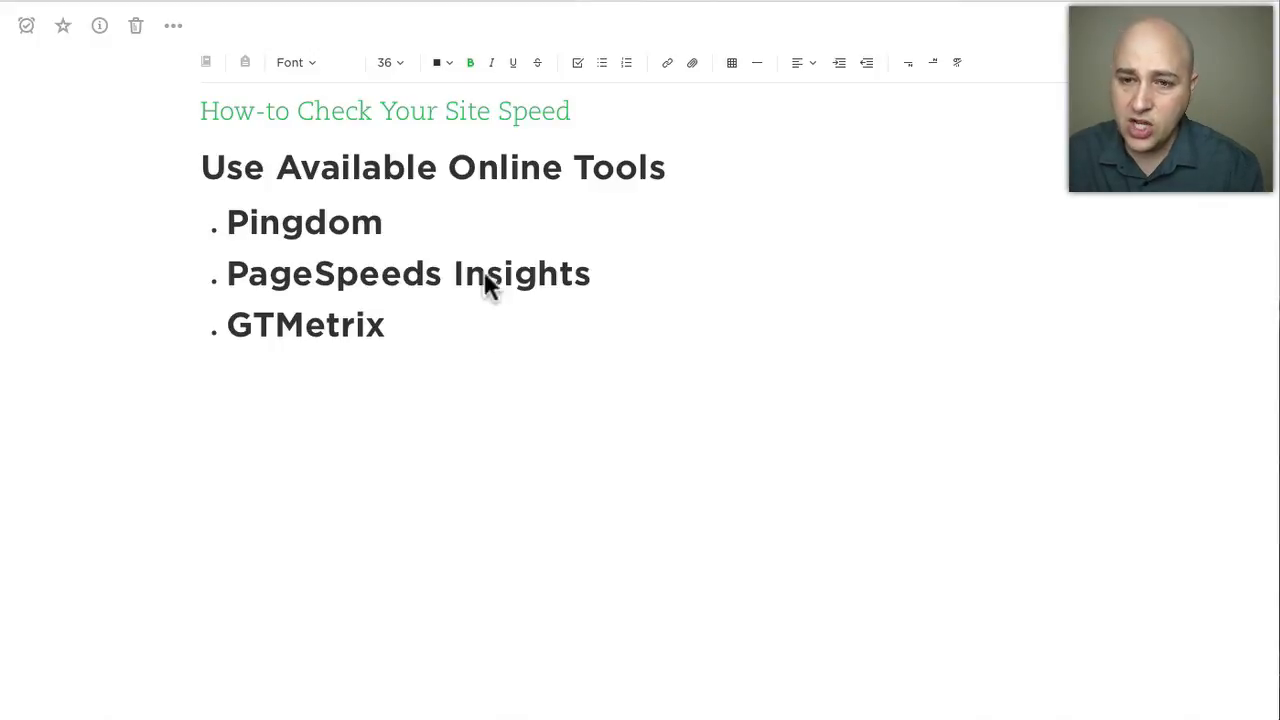
mouse_move(372, 336)
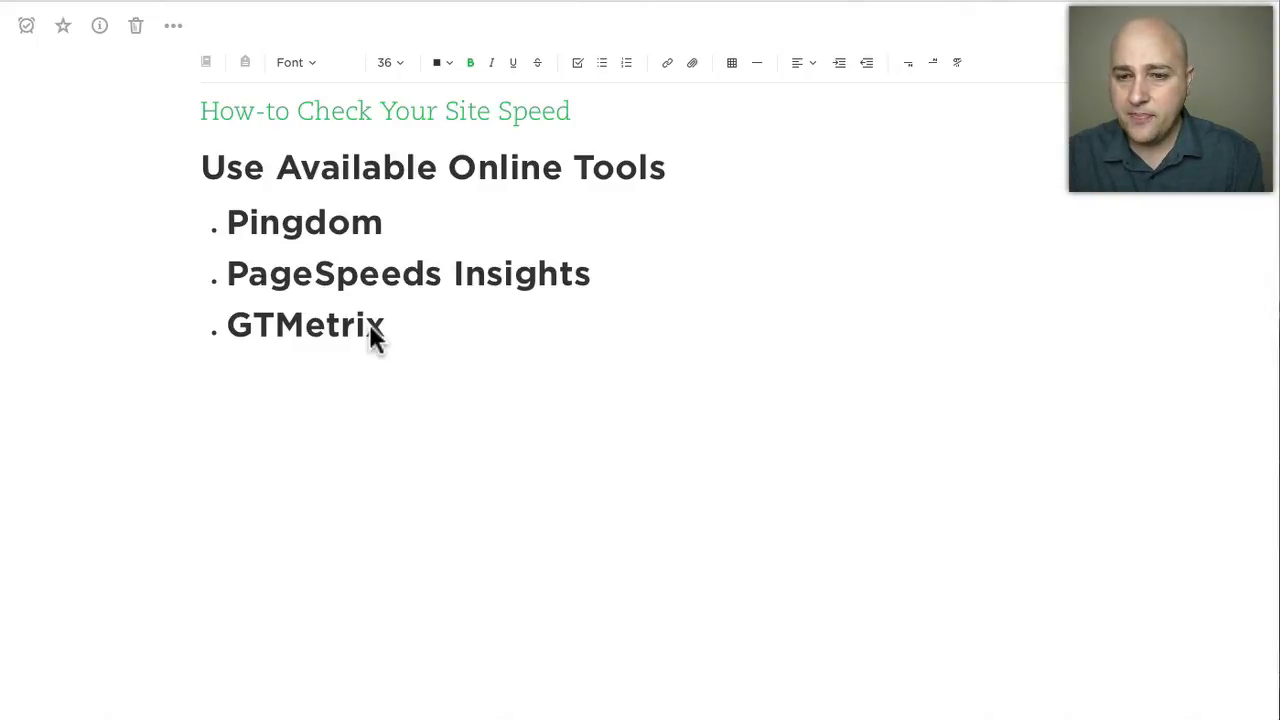
mouse_move(264, 264)
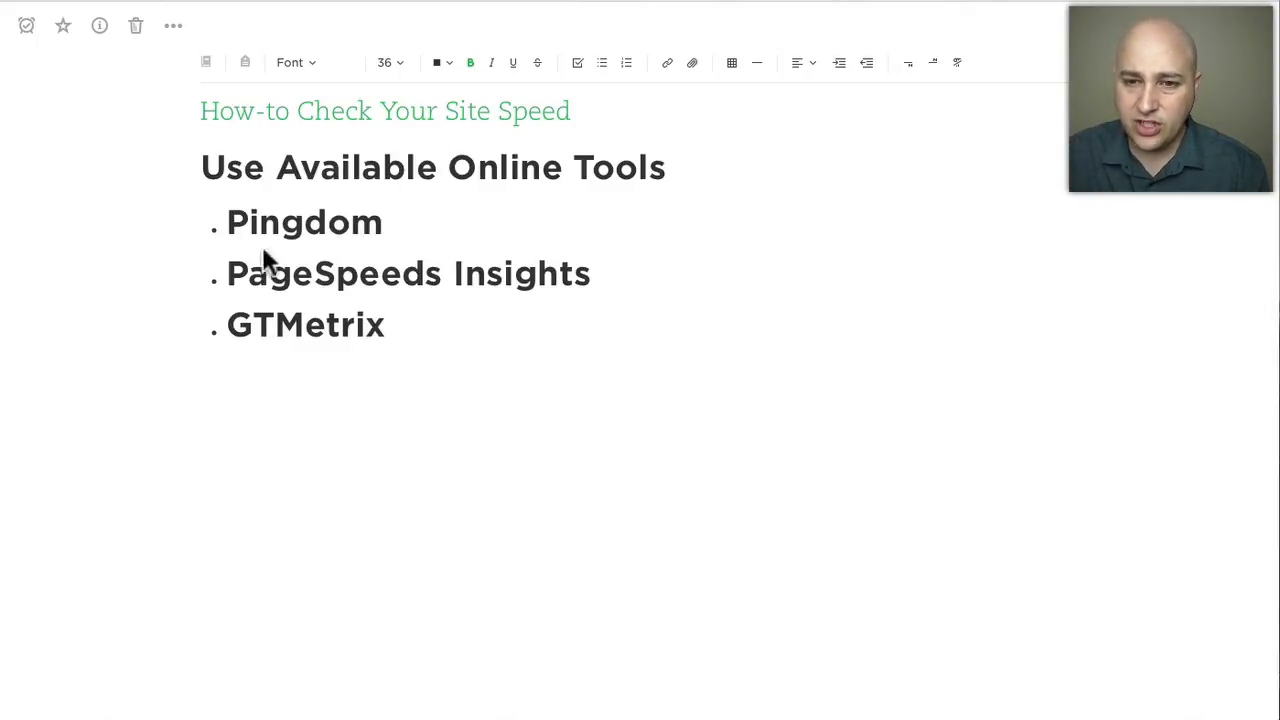
mouse_move(296, 304)
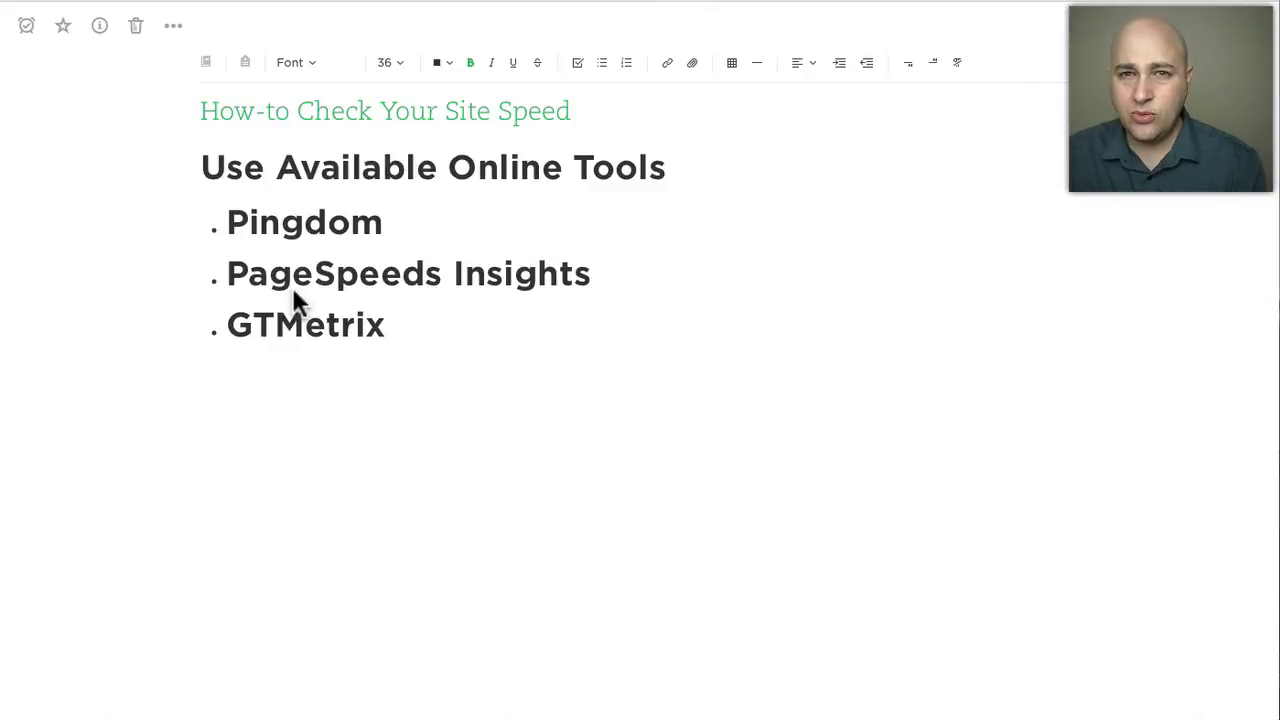
mouse_move(790, 12)
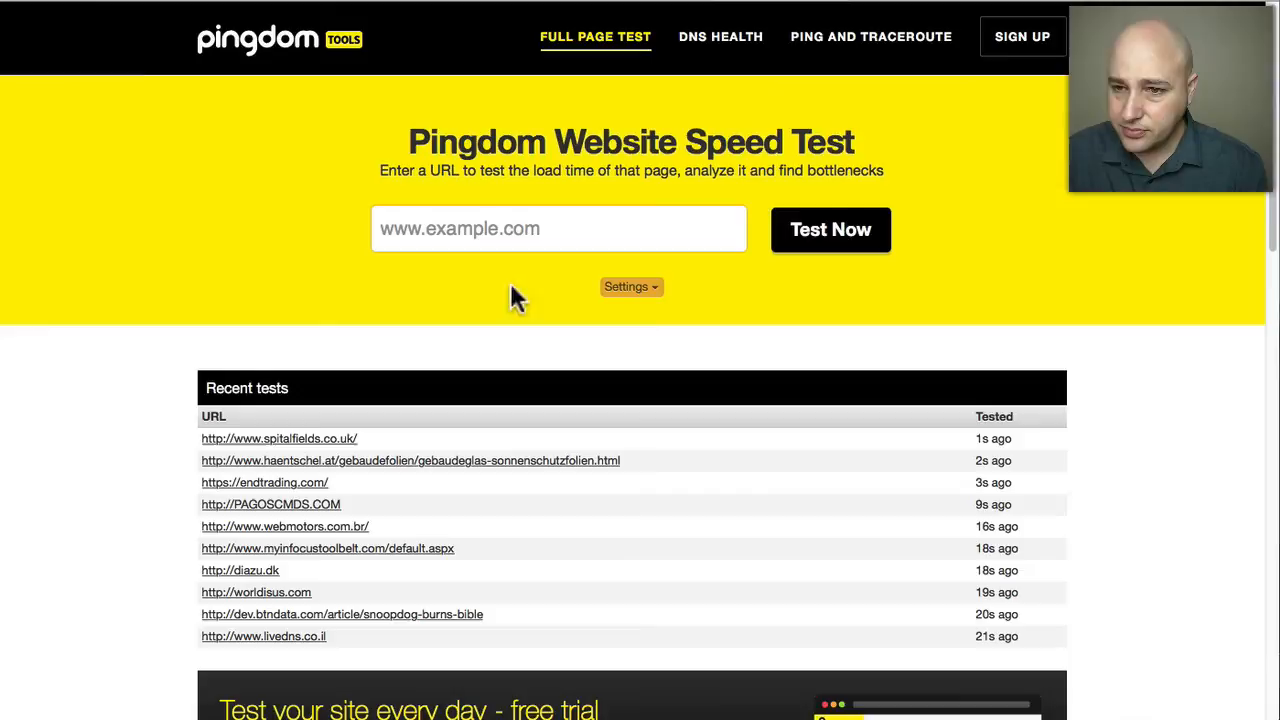
mouse_move(496, 228)
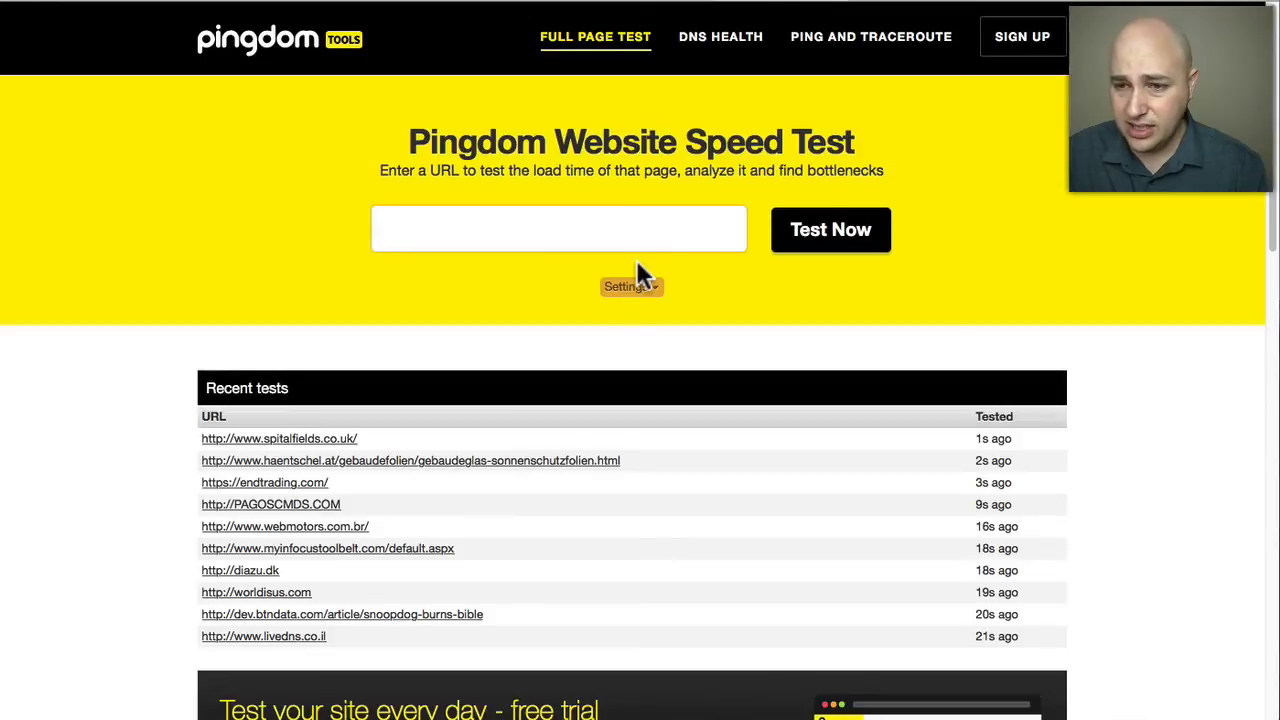
mouse_move(408, 168)
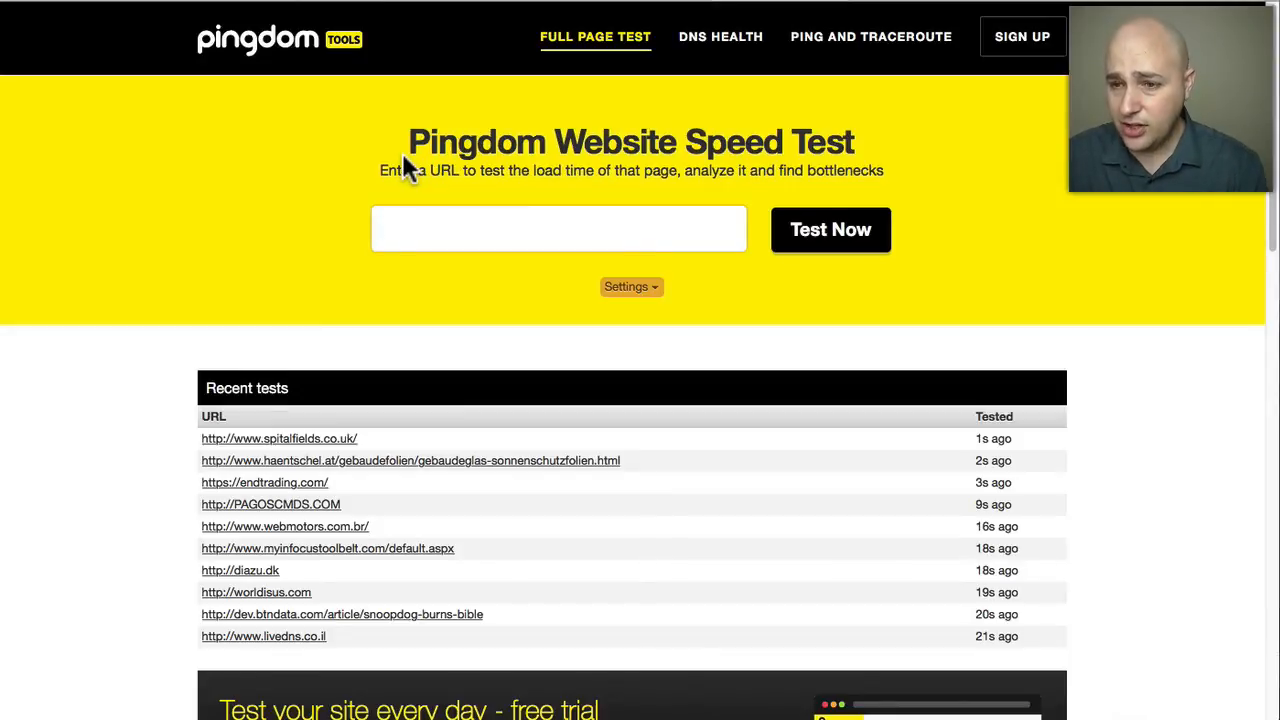
Step: Show the Test from locations and choose Dallas, Texas as the test server
left_click(632, 288)
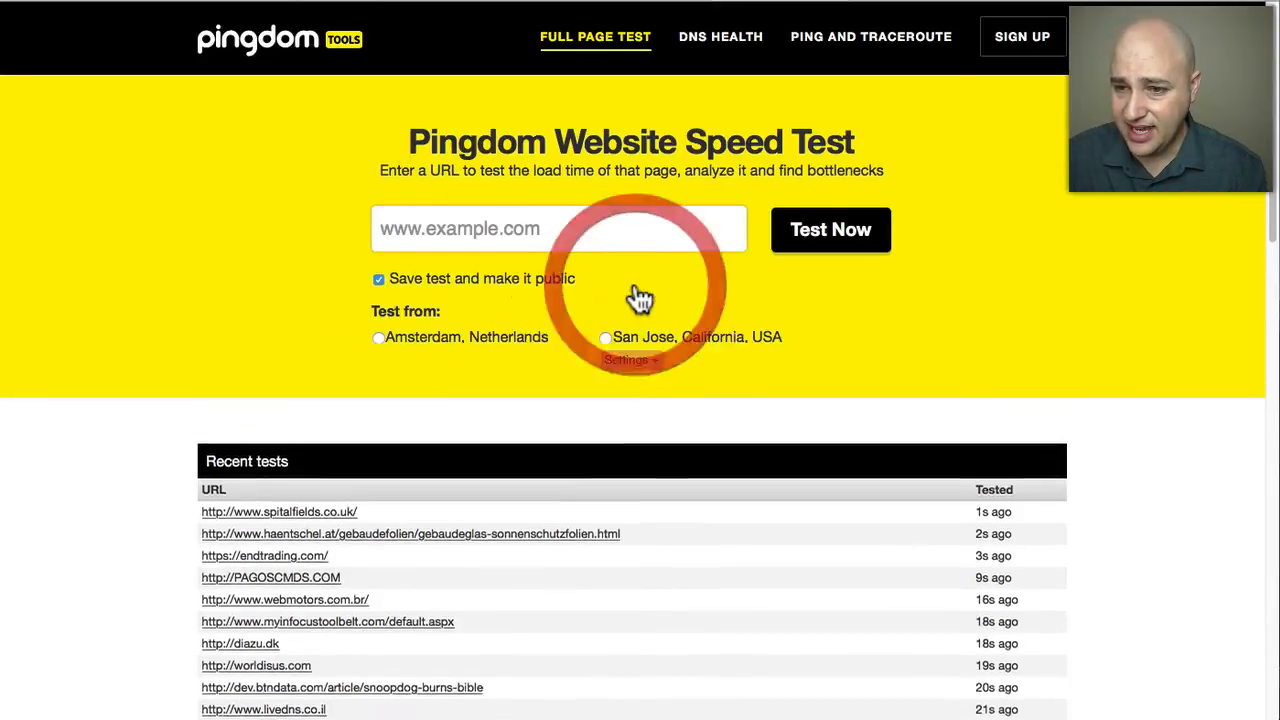
left_click(628, 360)
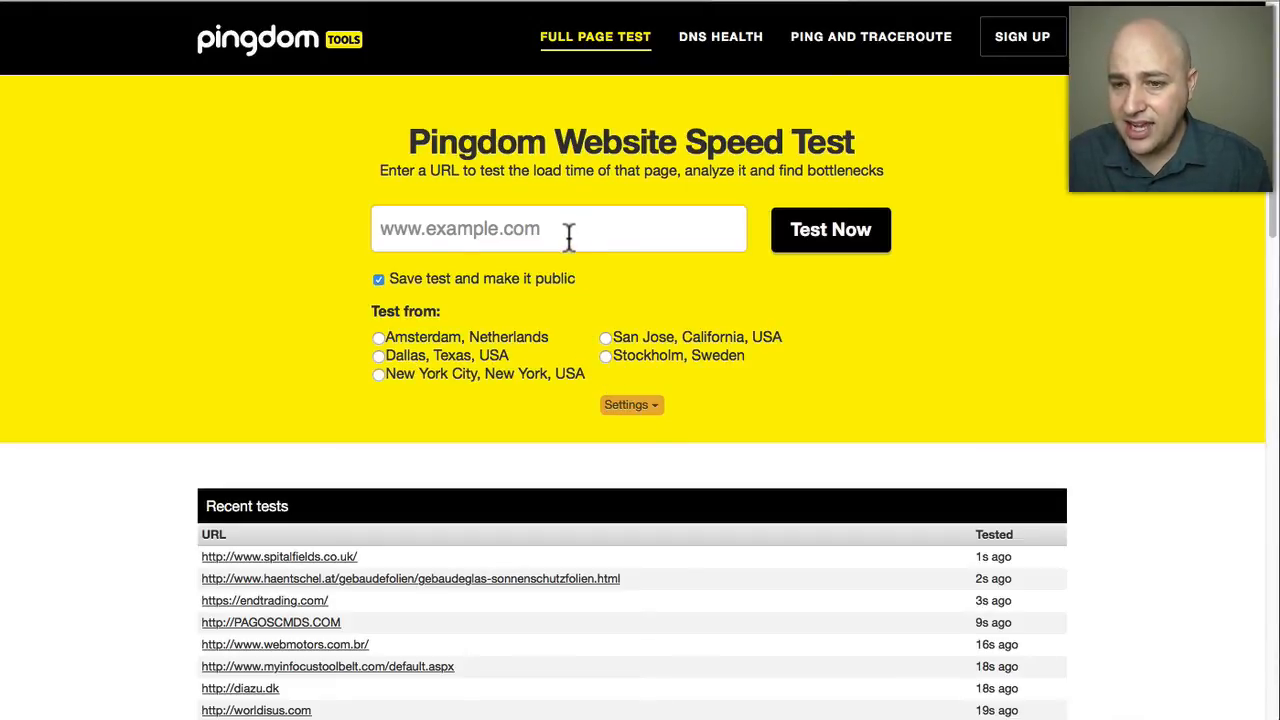
left_click(568, 228)
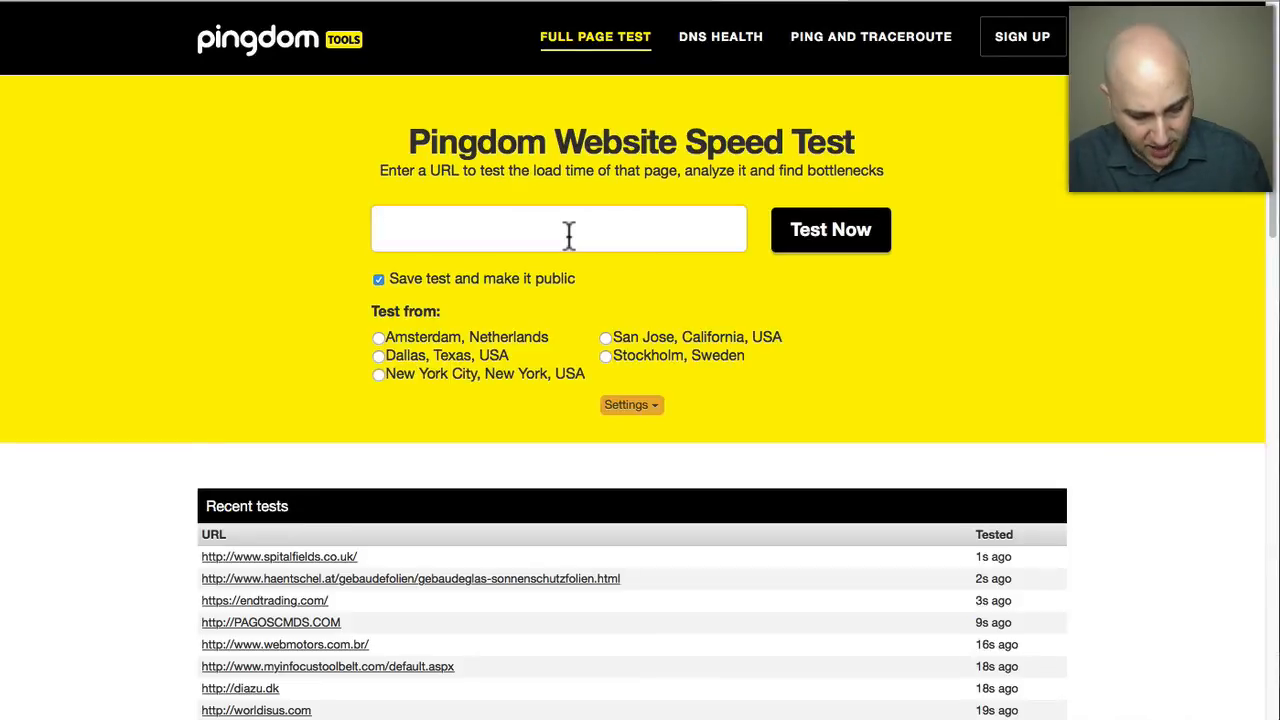
type("www.wpc")
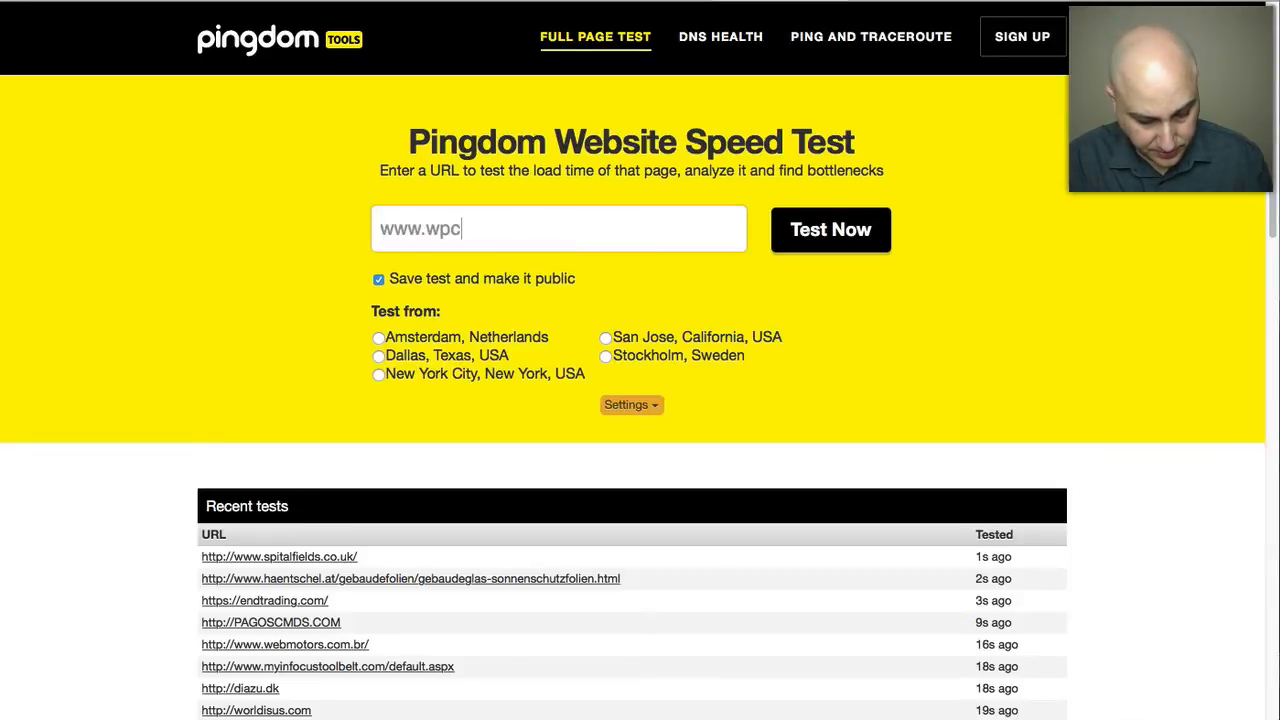
type("rafter.com")
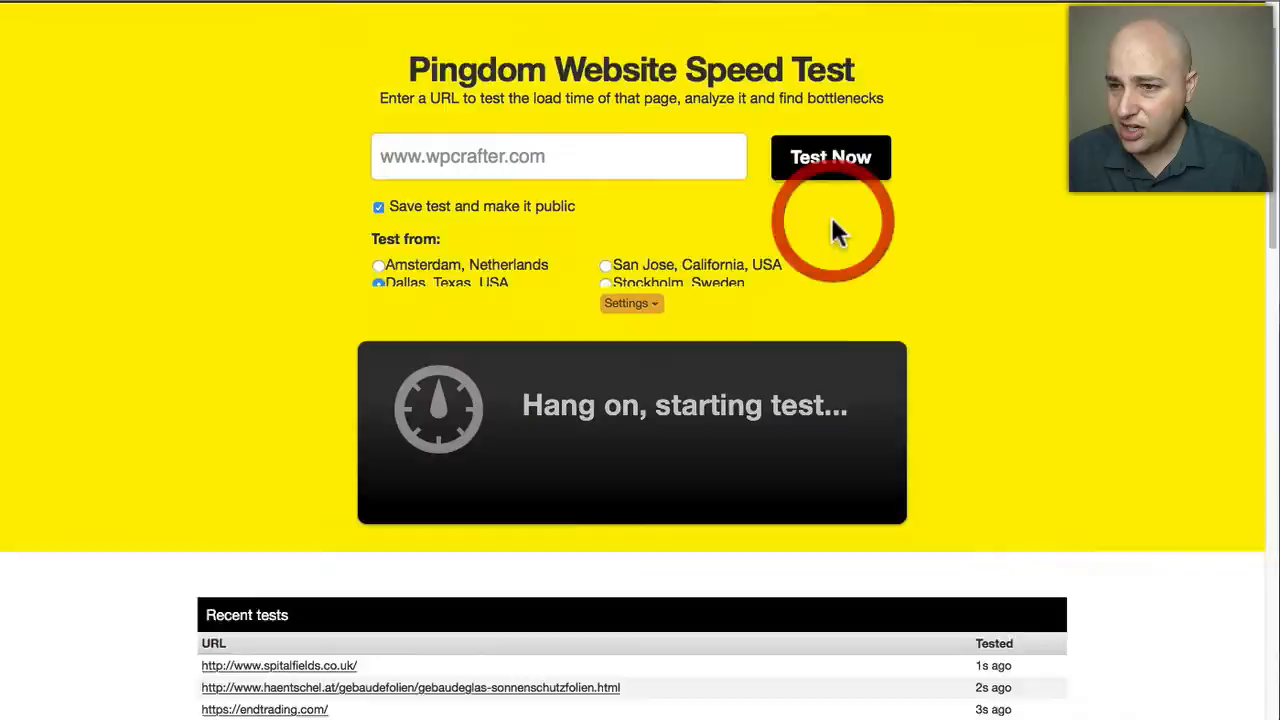
scroll("down", 3)
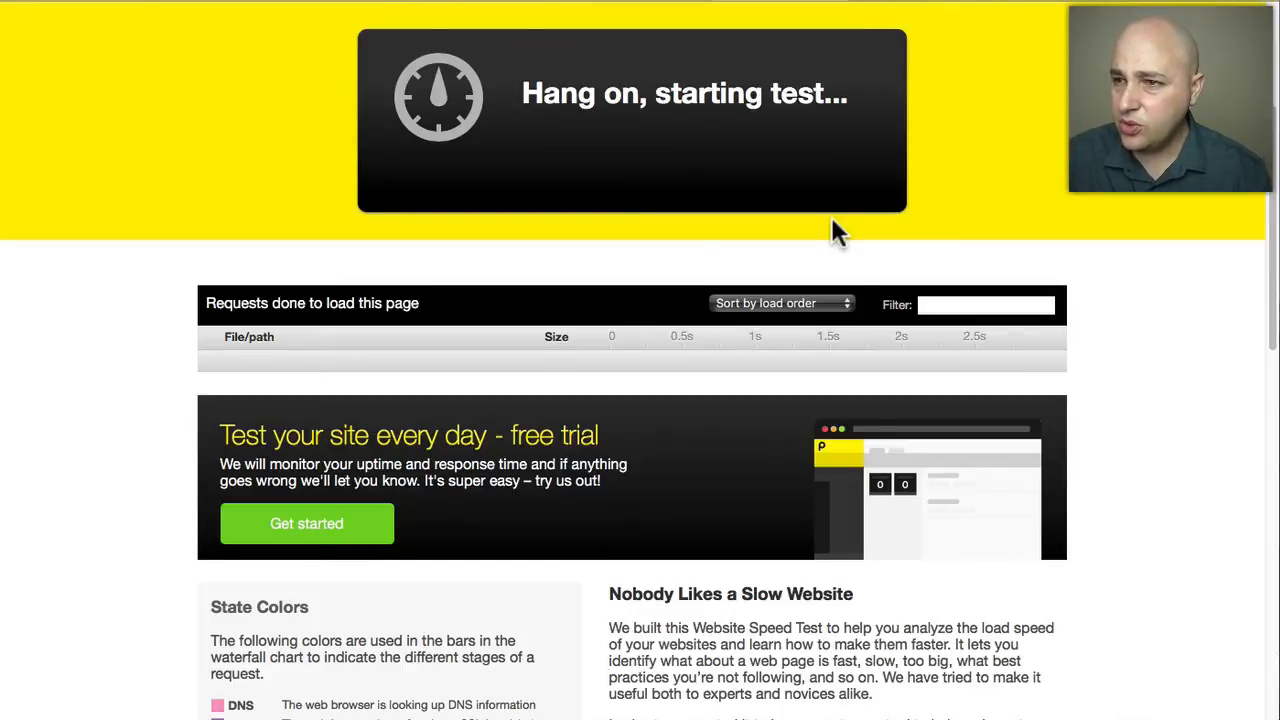
mouse_move(932, 8)
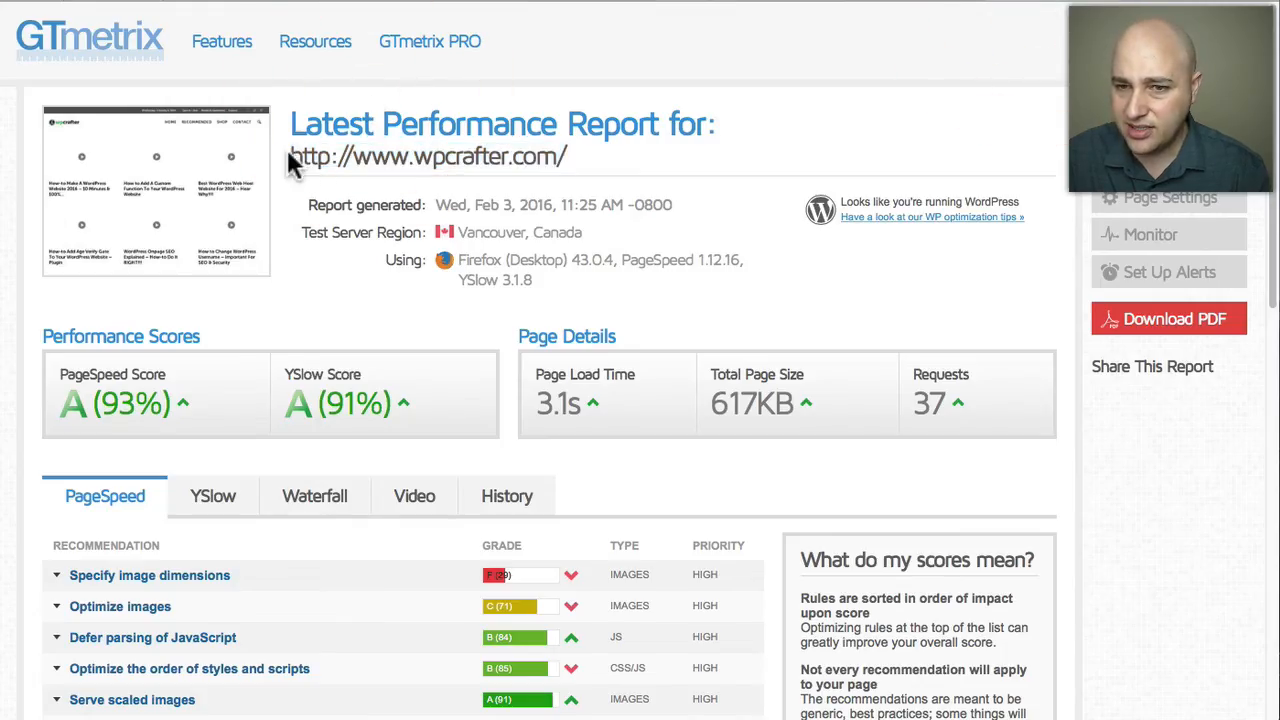
mouse_move(476, 148)
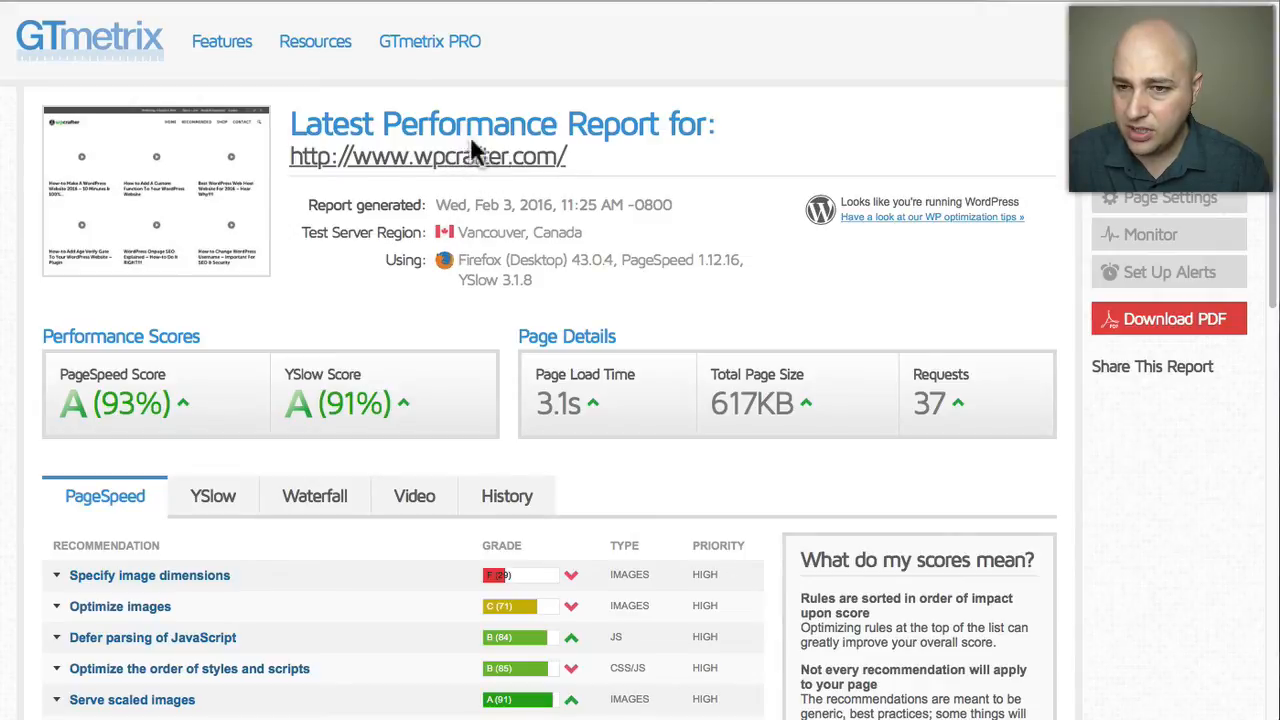
mouse_move(308, 244)
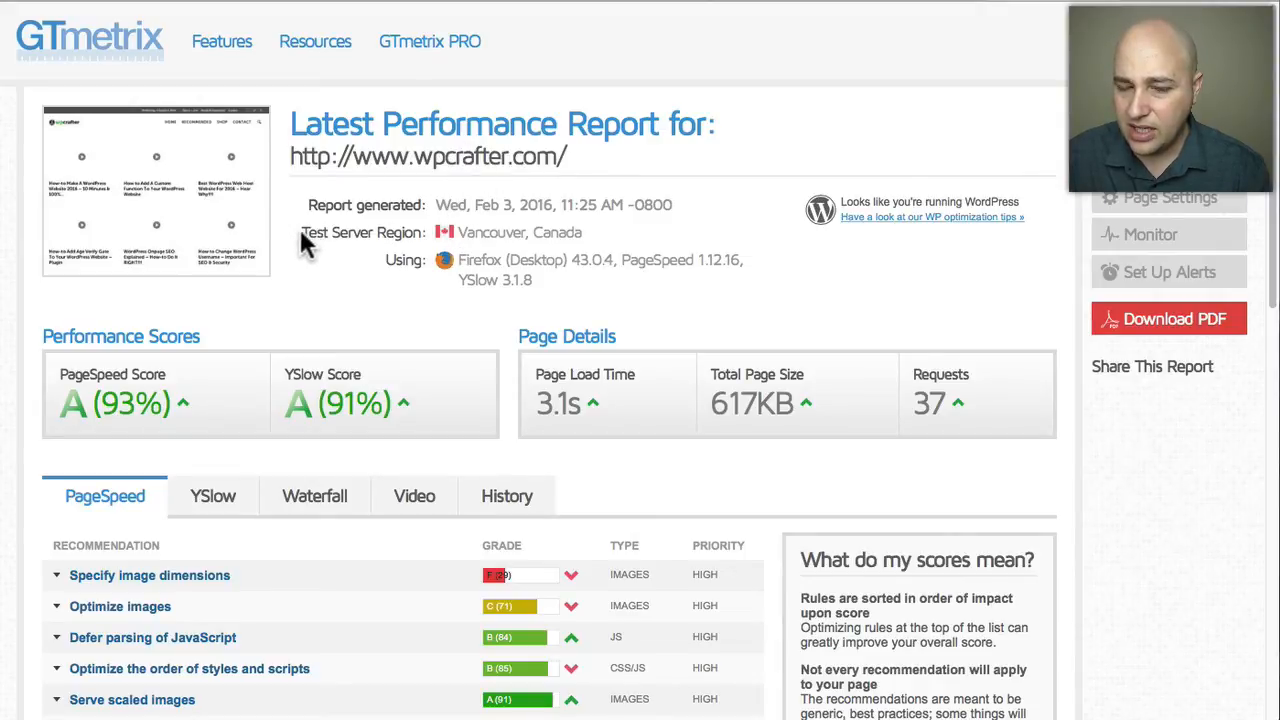
mouse_move(352, 190)
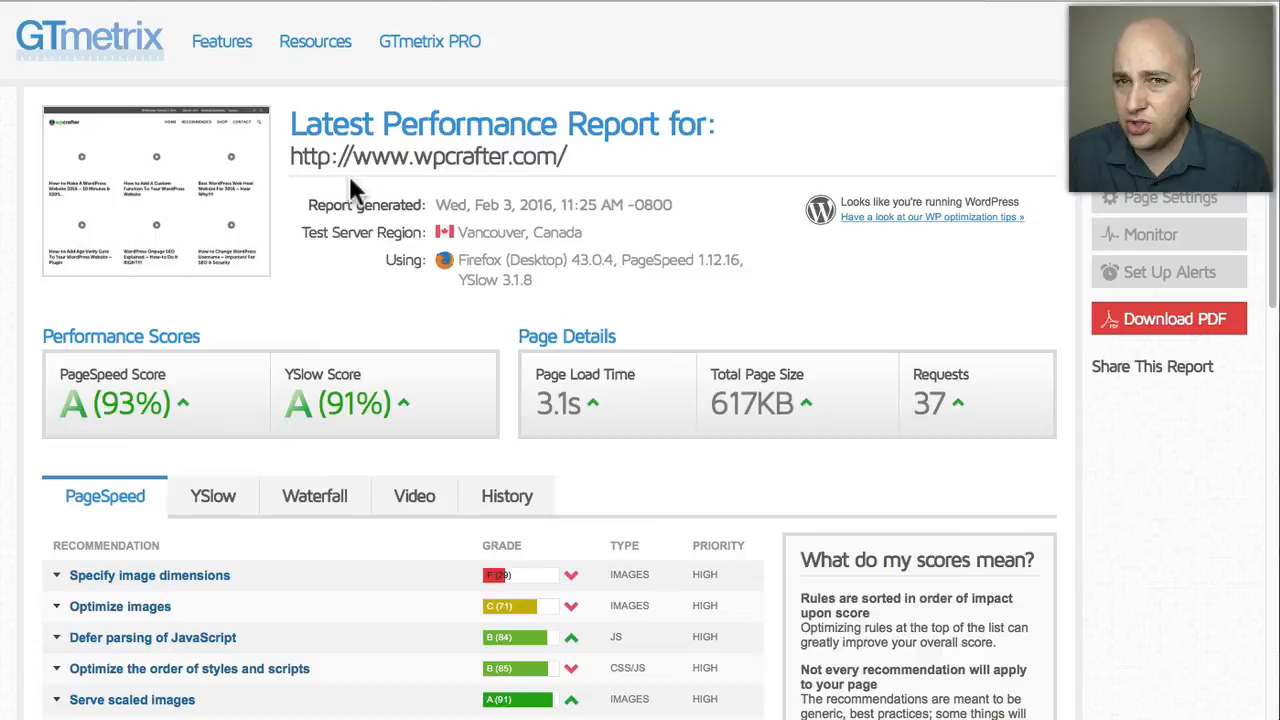
mouse_move(368, 210)
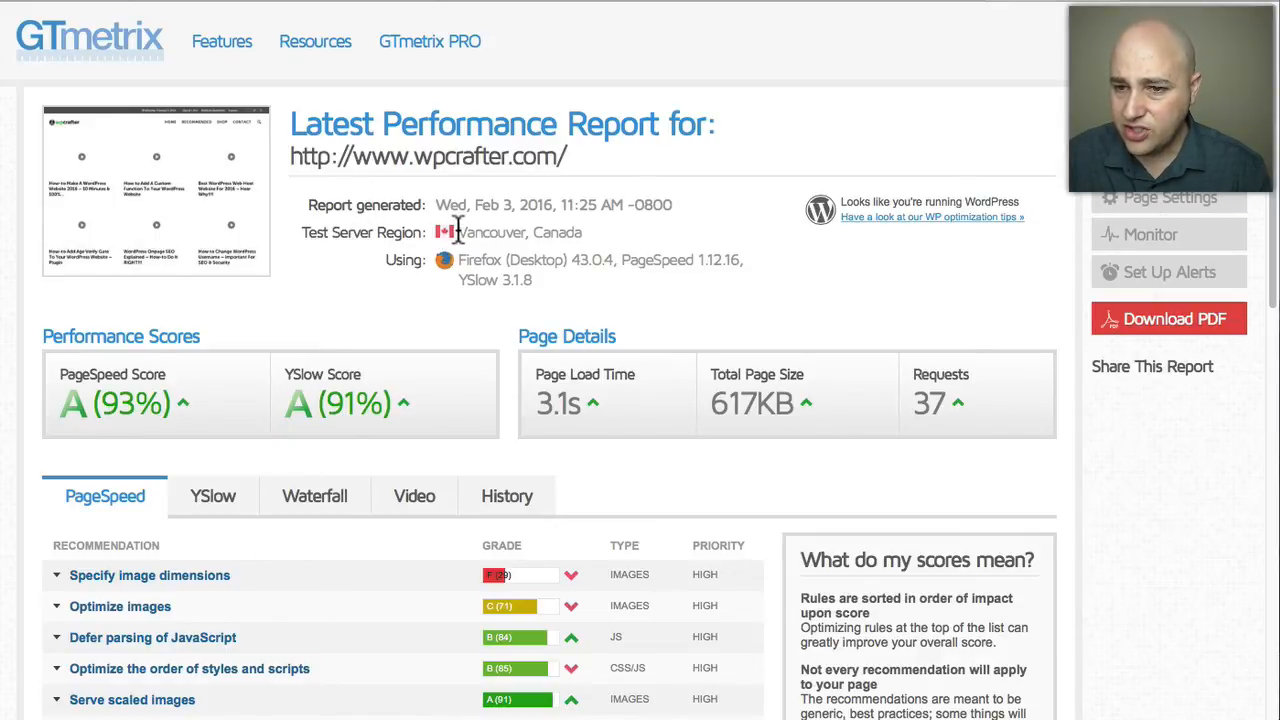
Step: Highlight the Vancouver, Canada region and 3.1s load time, then review the PageSpeed recommendations
left_click_drag(460, 232, 580, 232)
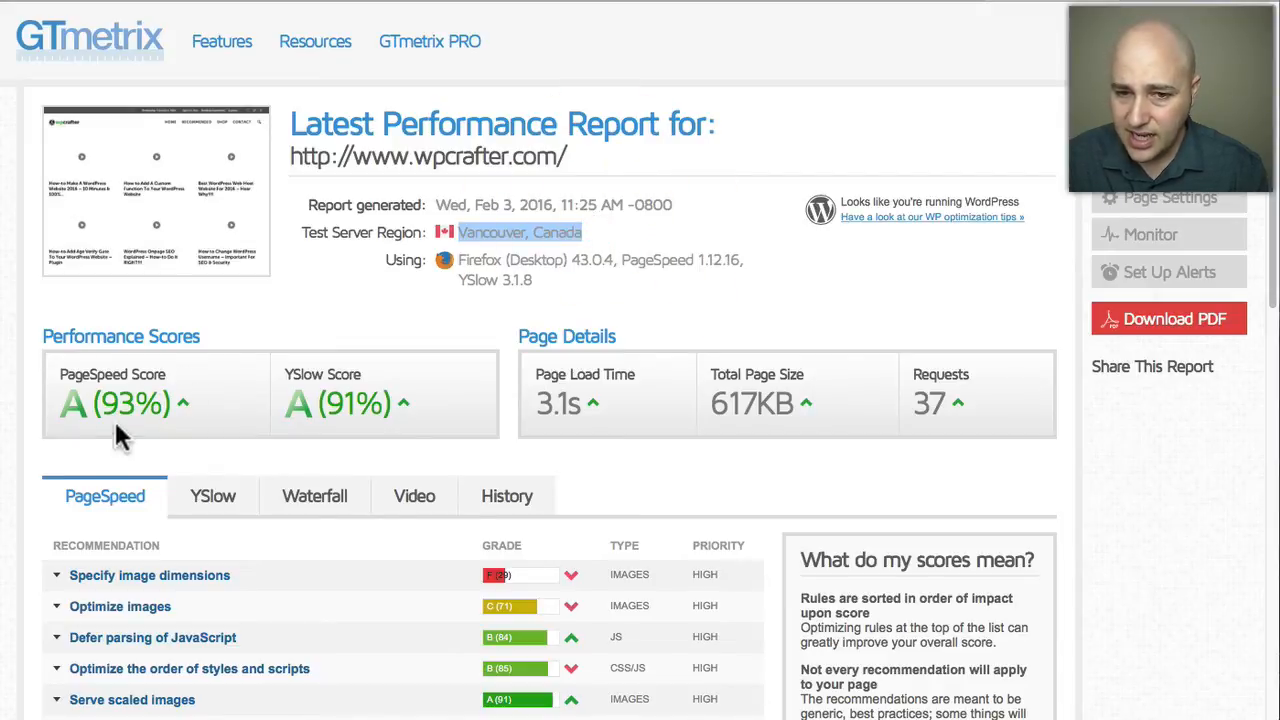
mouse_move(536, 422)
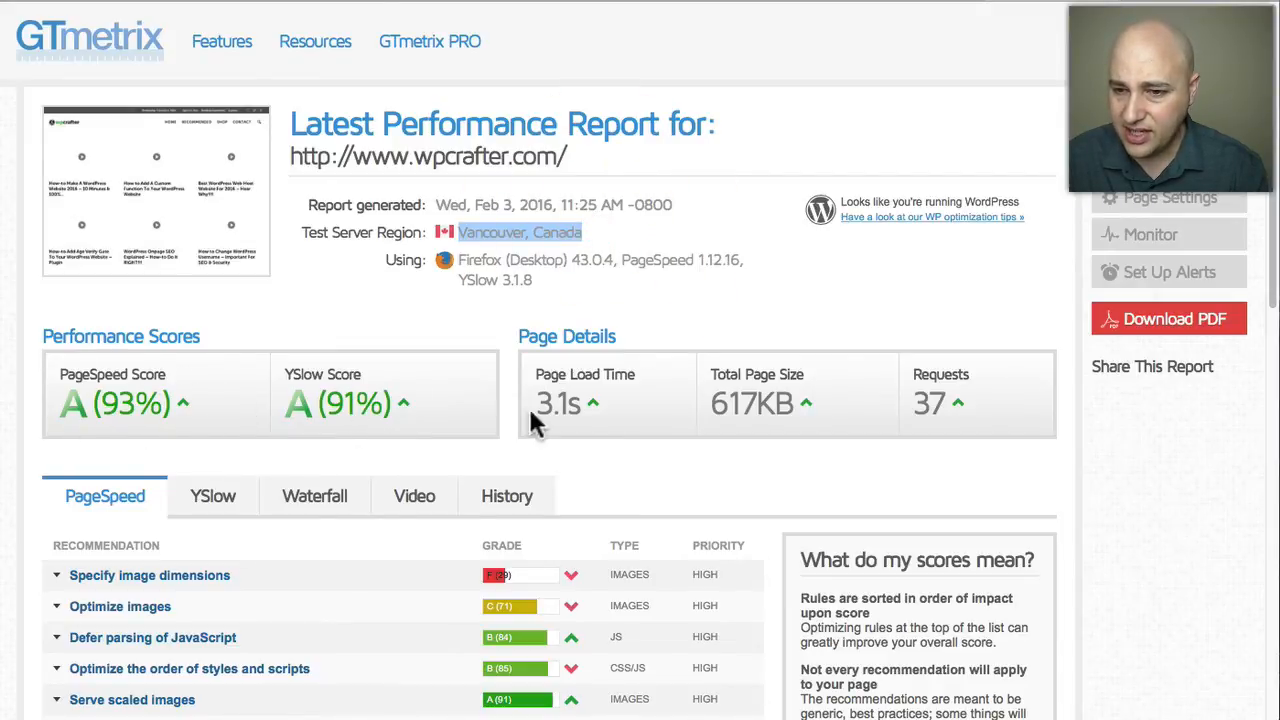
double_click(556, 404)
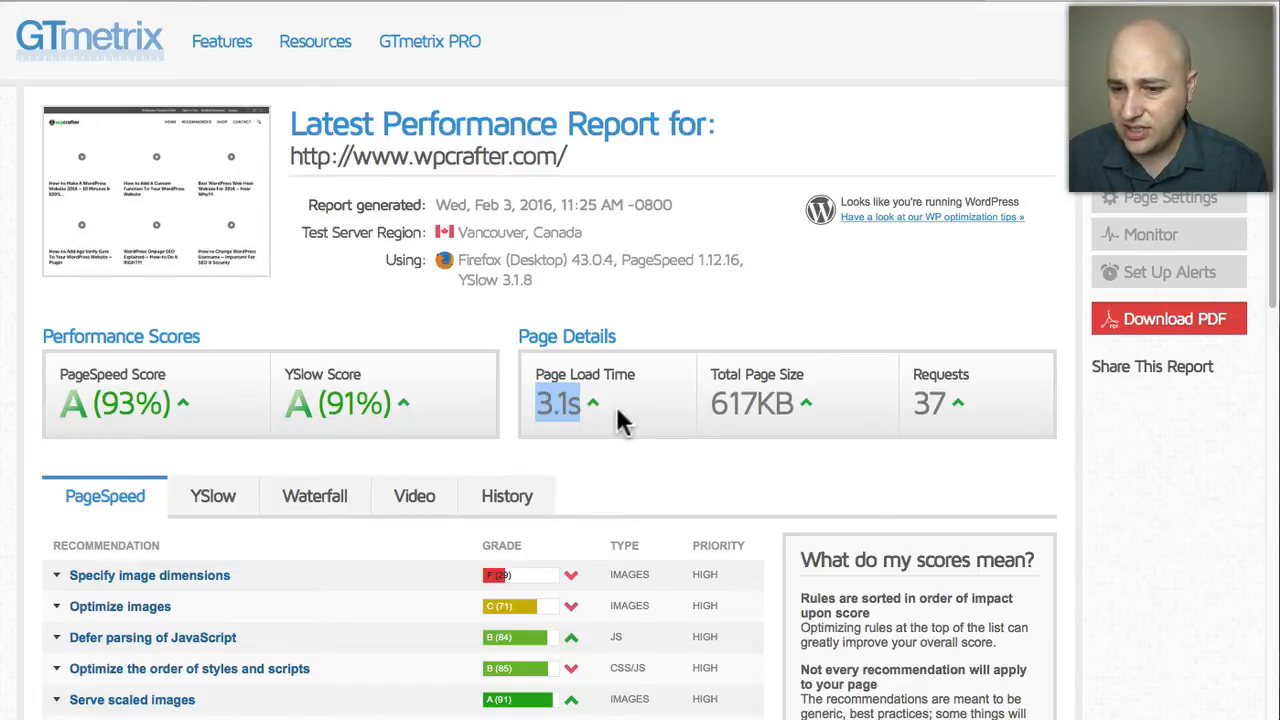
scroll("down", 3)
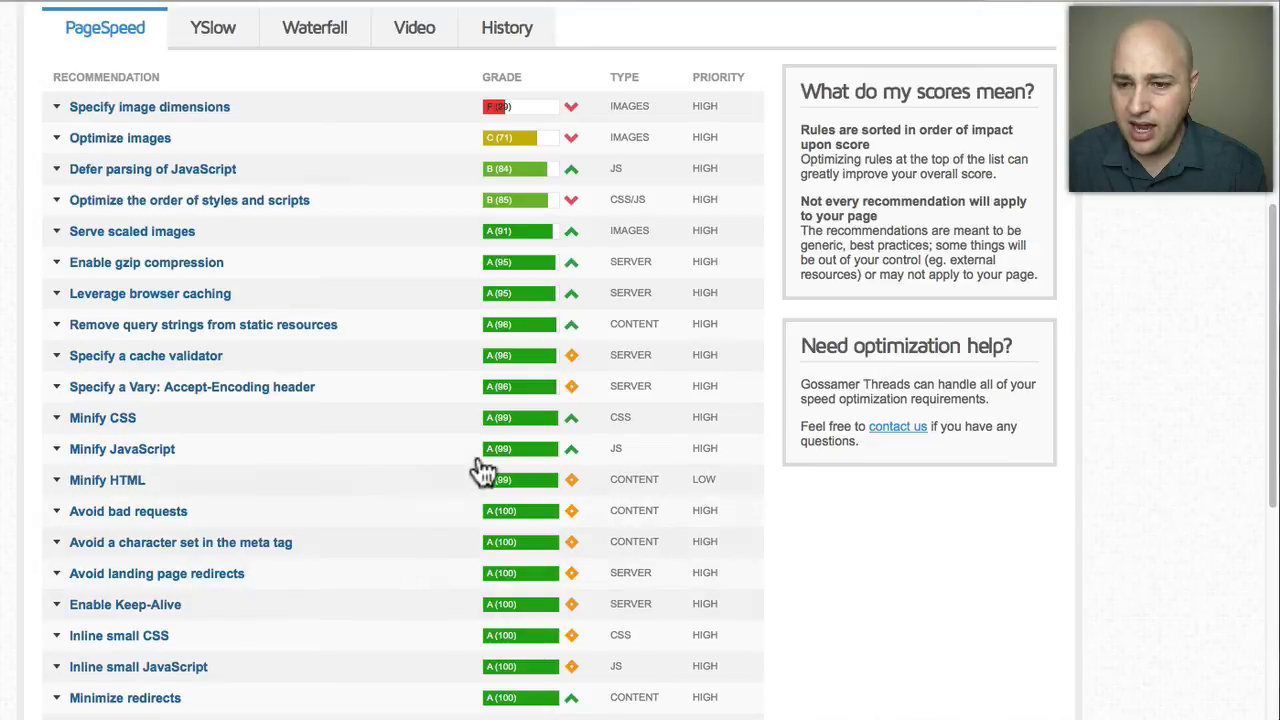
mouse_move(452, 416)
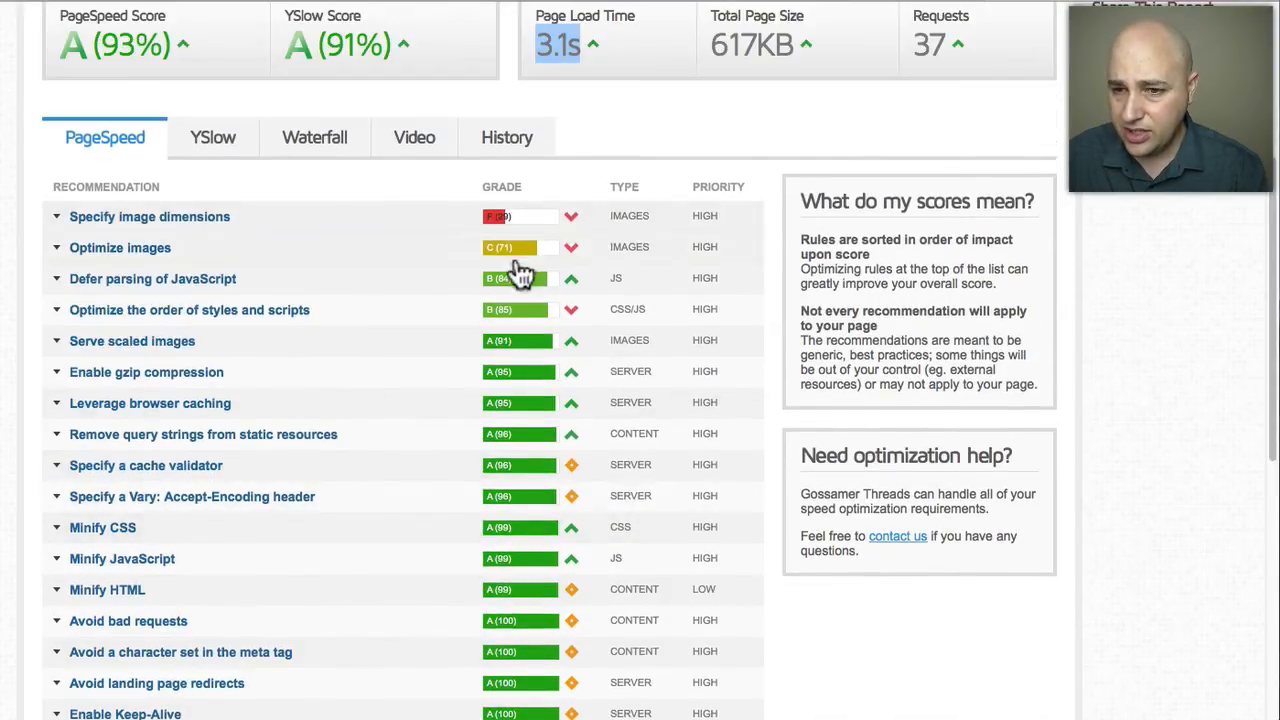
scroll("up", 3)
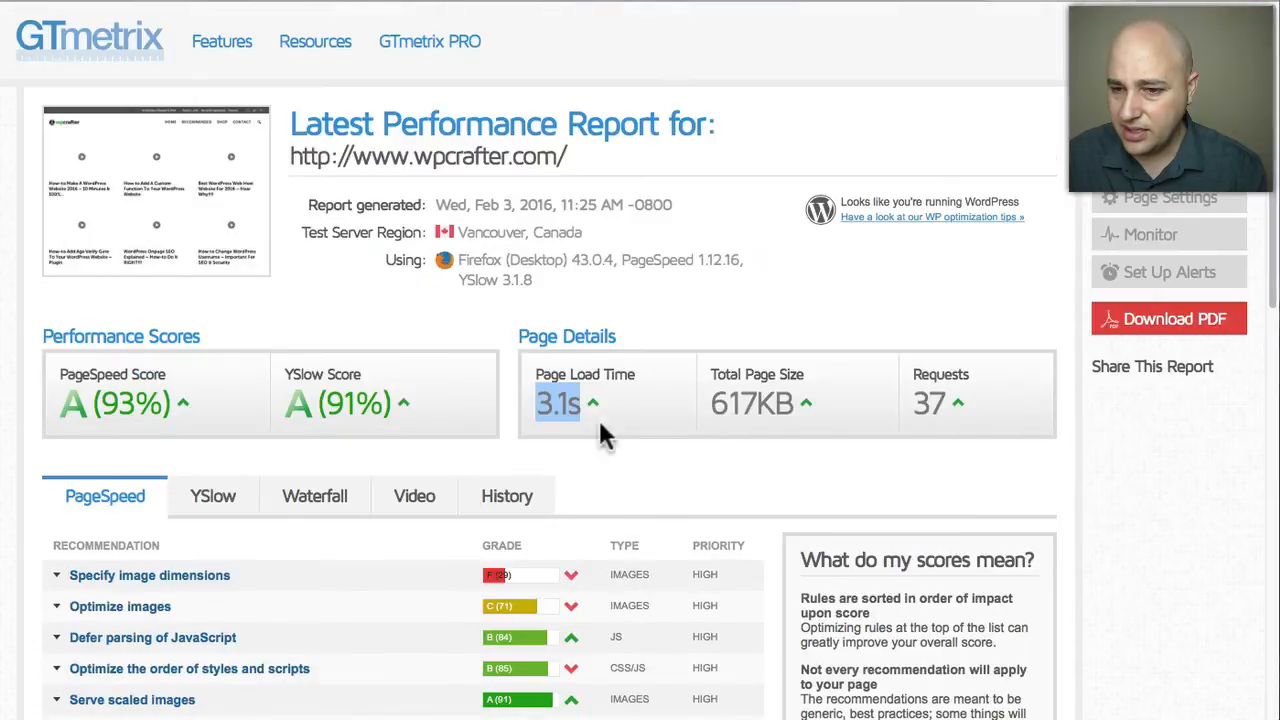
scroll("down", 3)
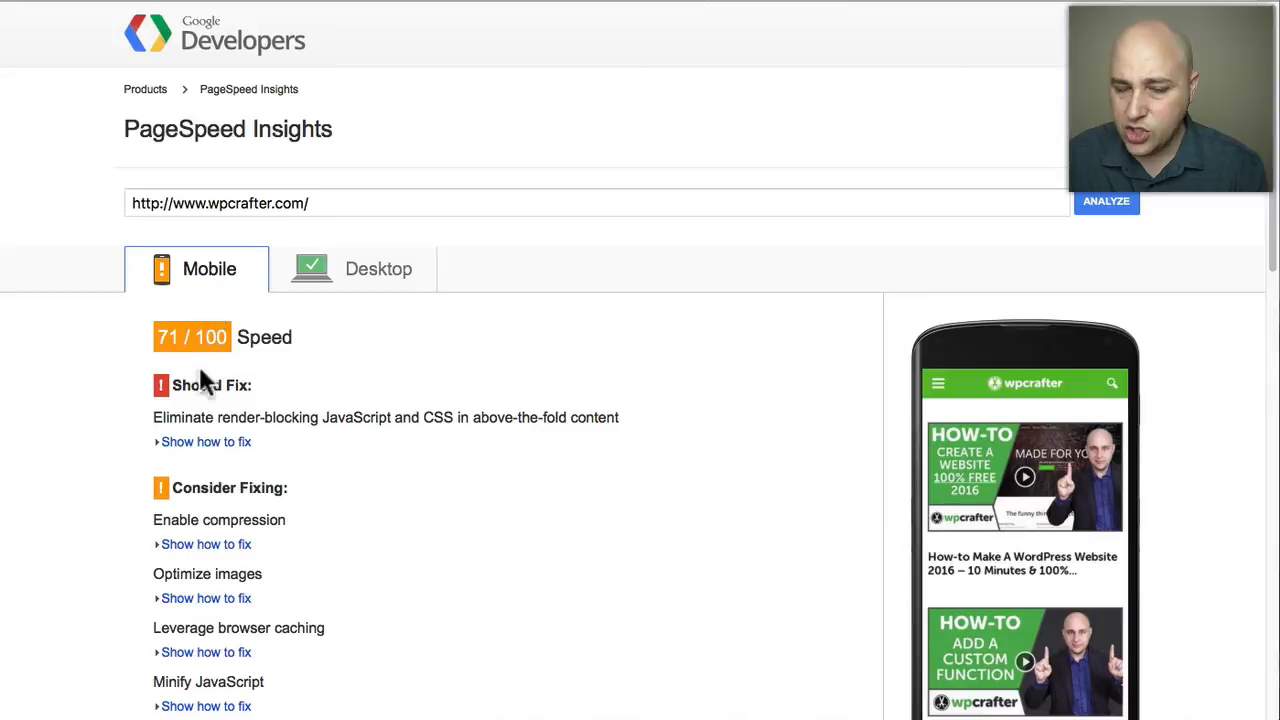
mouse_move(332, 376)
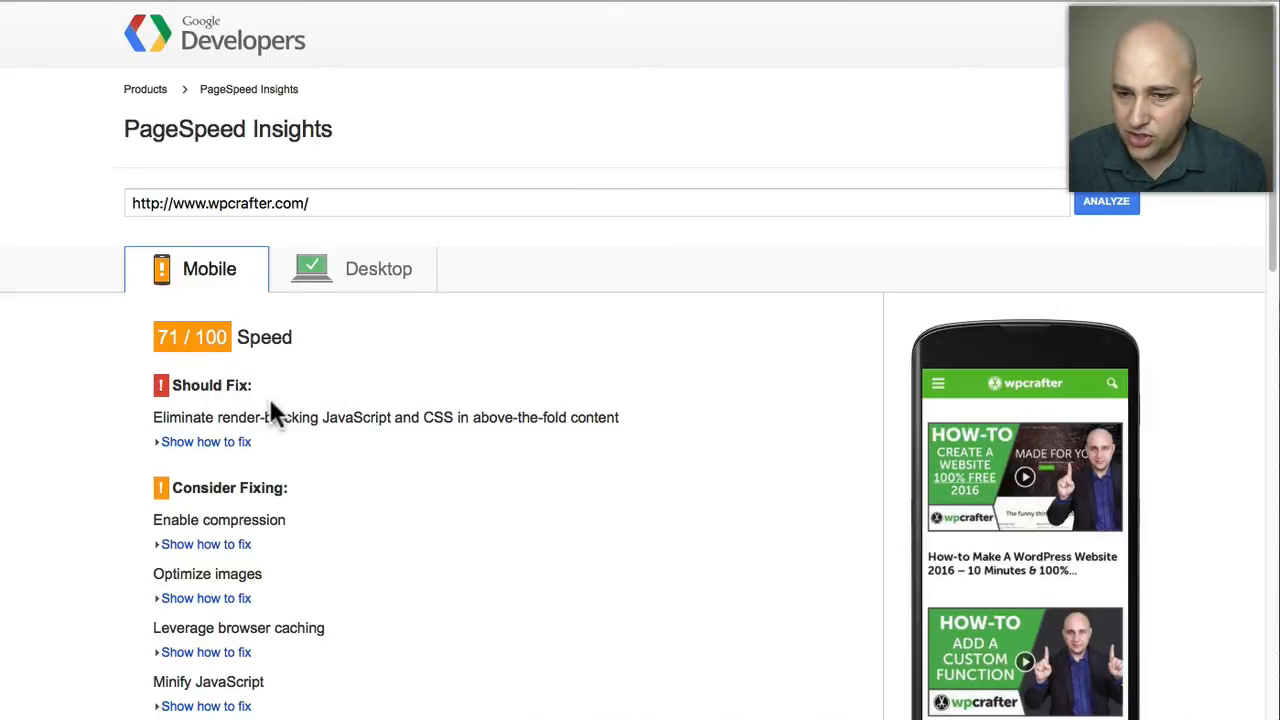
Step: Switch to the Desktop results (85/100) and review the Consider Fixing suggestions
left_click(378, 268)
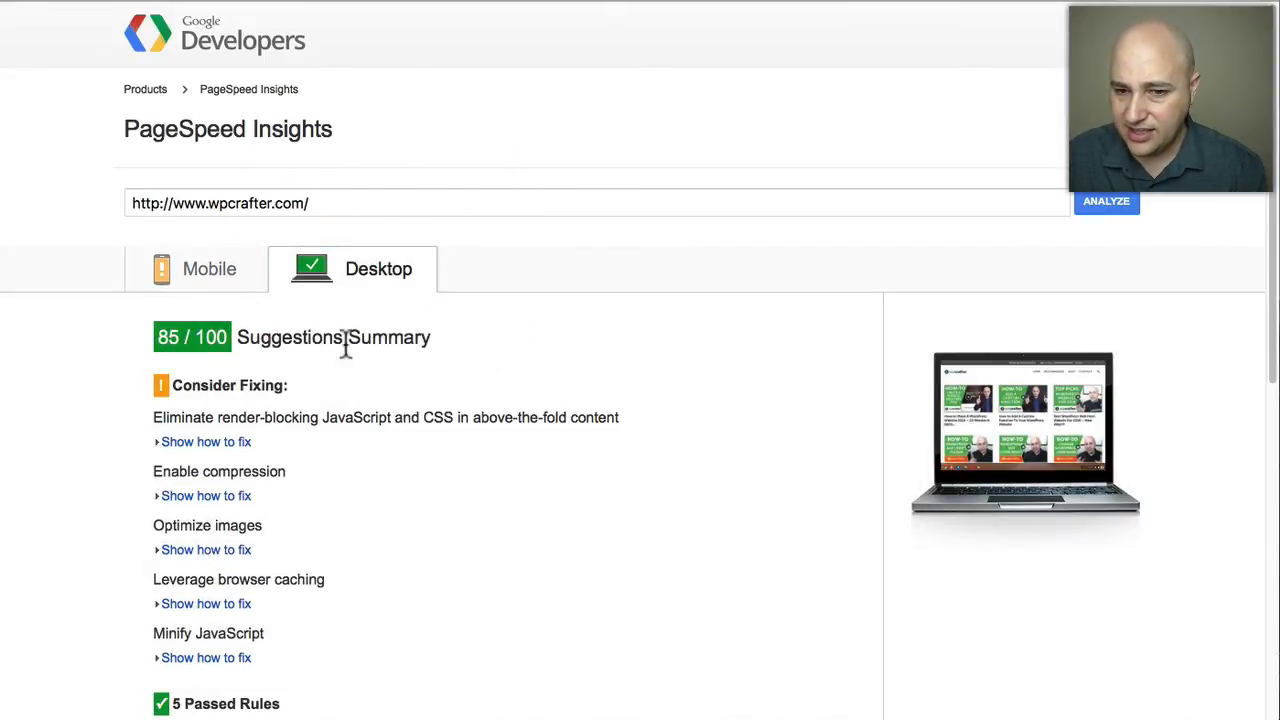
scroll("down", 3)
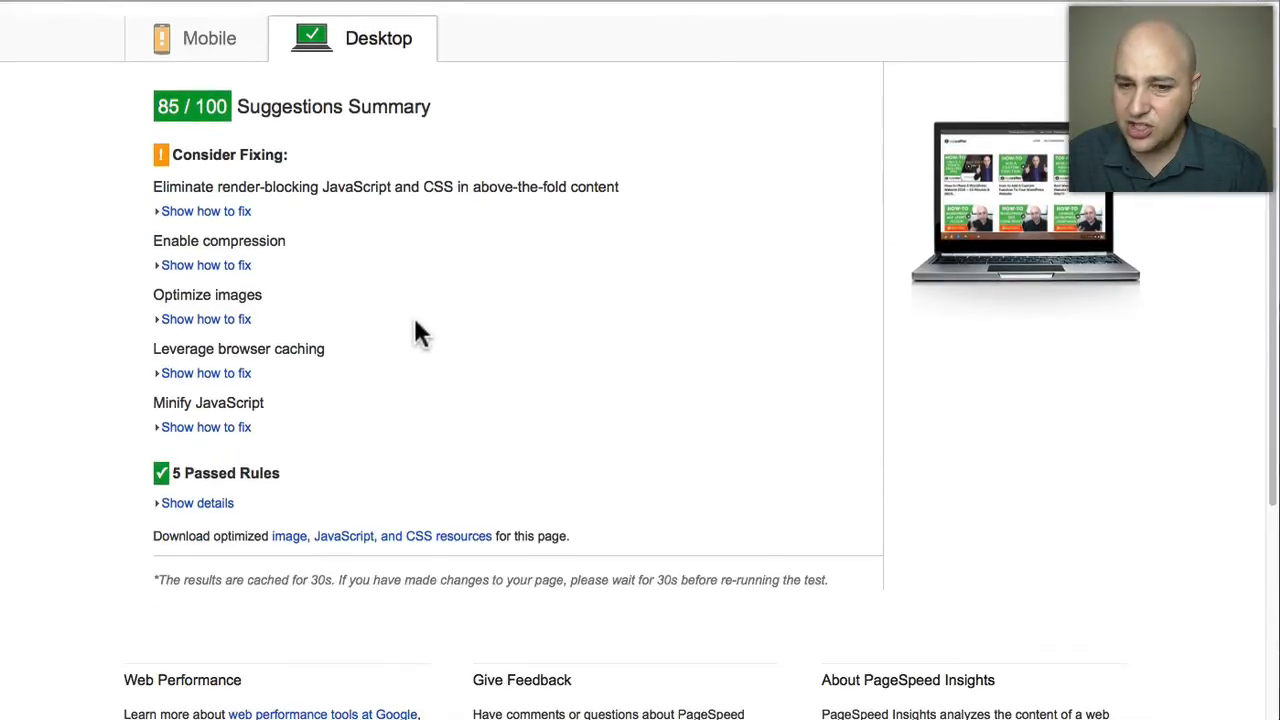
scroll("down", 3)
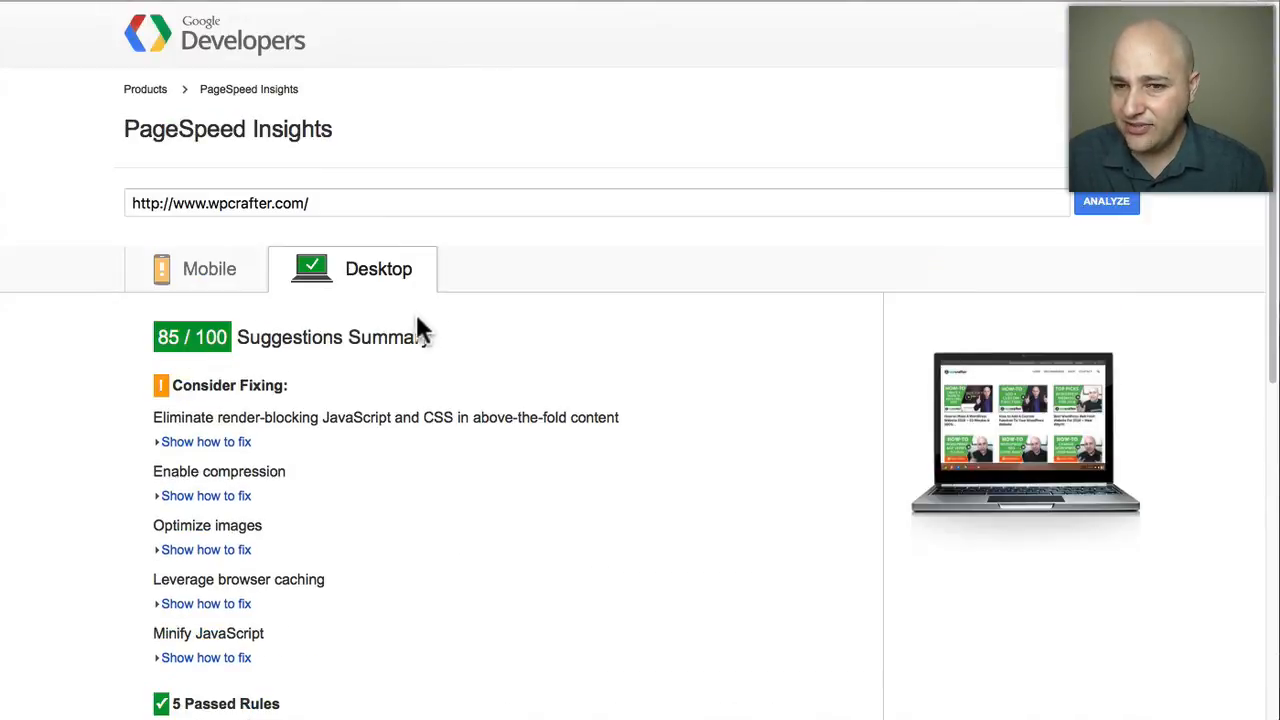
mouse_move(880, 22)
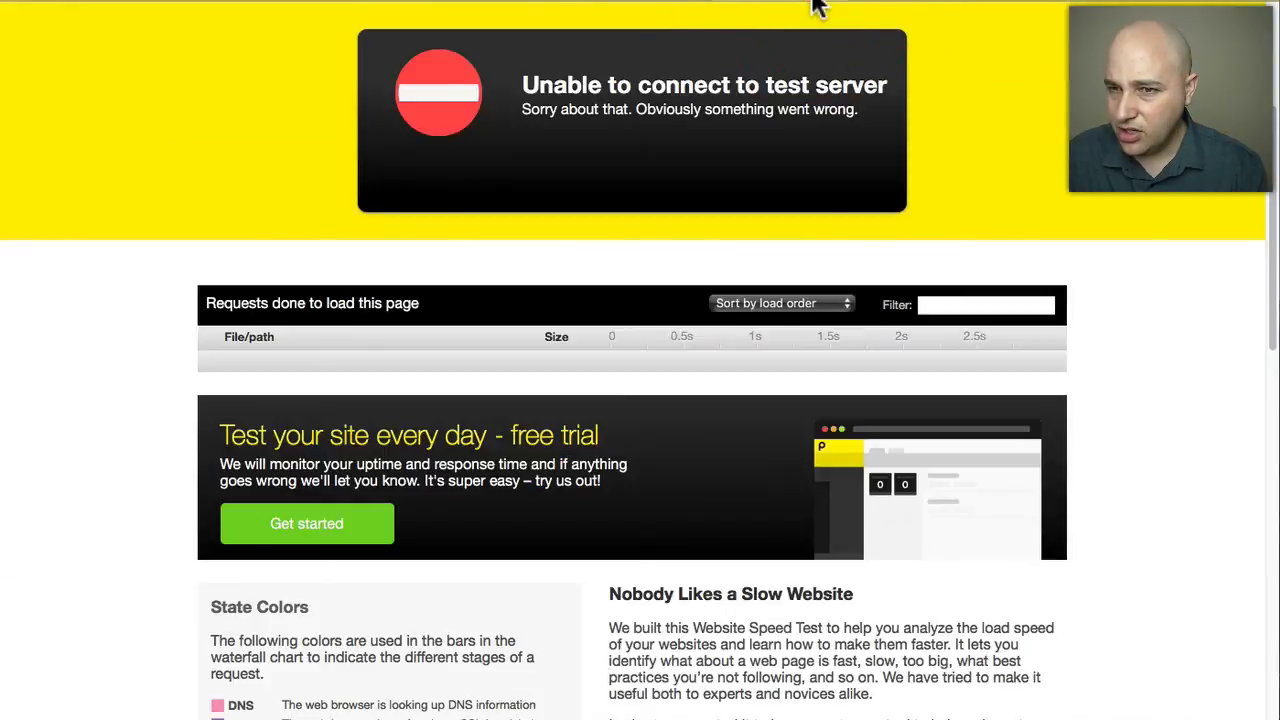
scroll("up", 3)
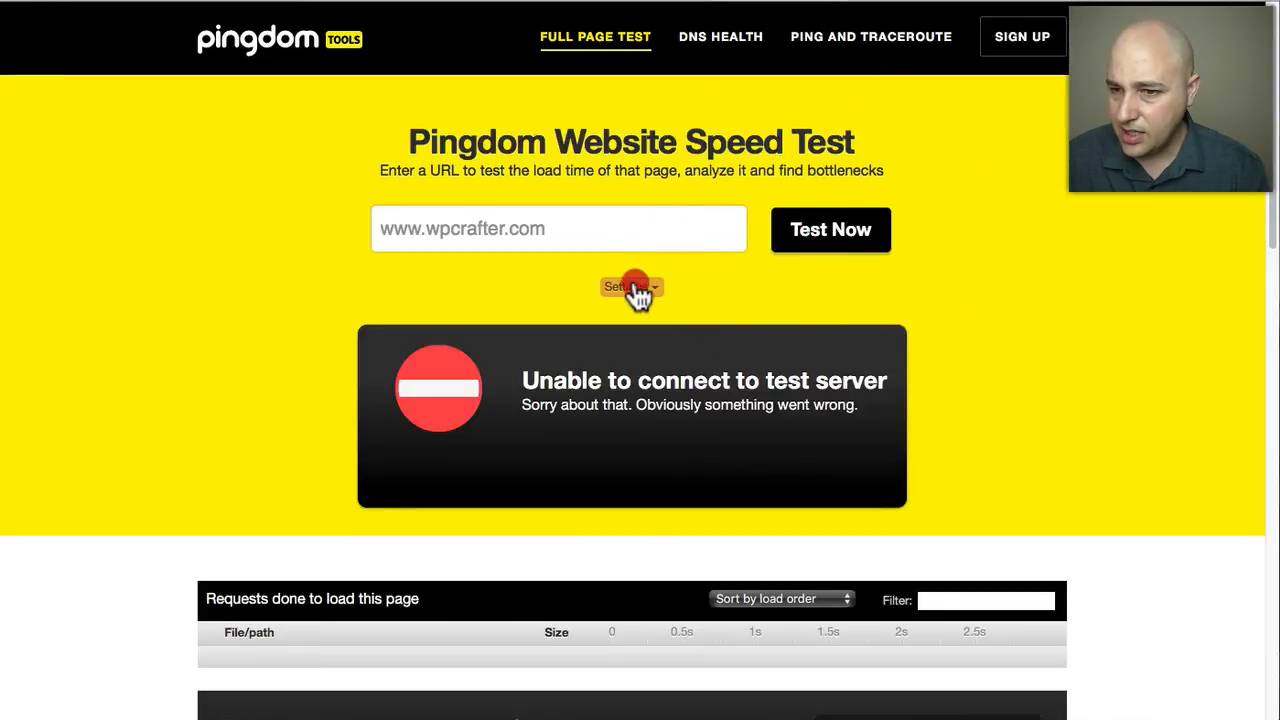
left_click(632, 288)
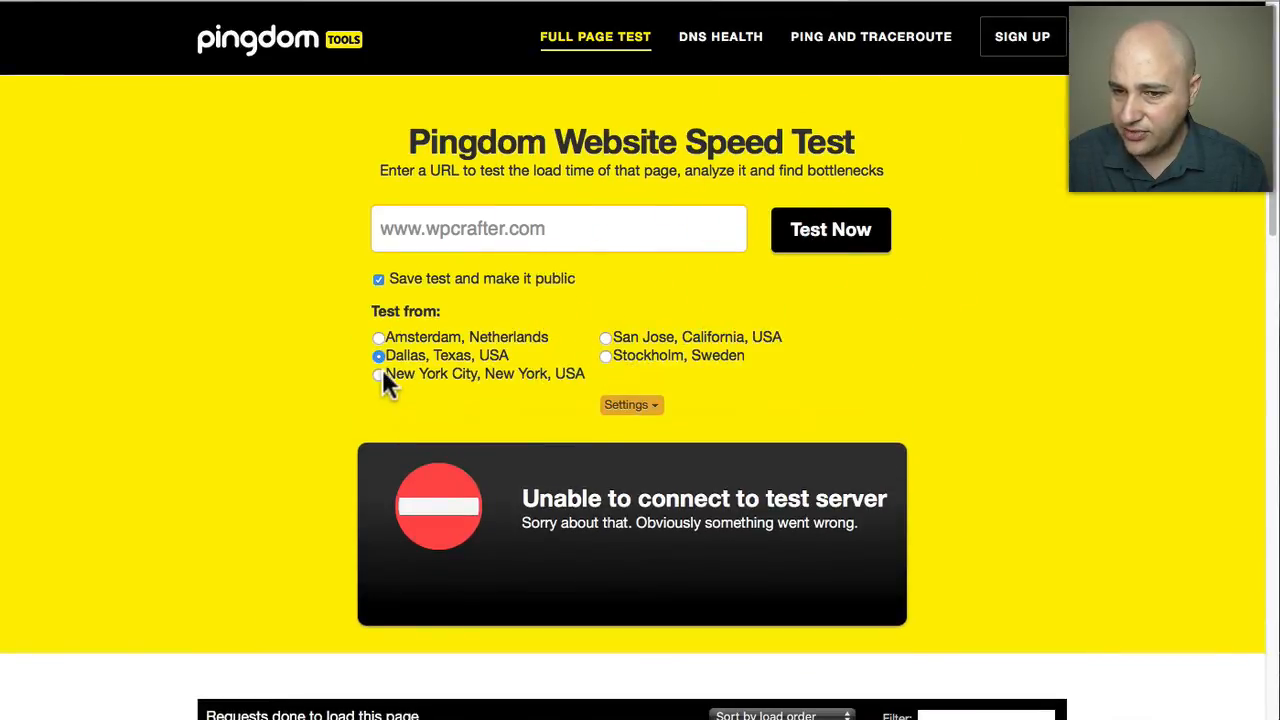
left_click(378, 374)
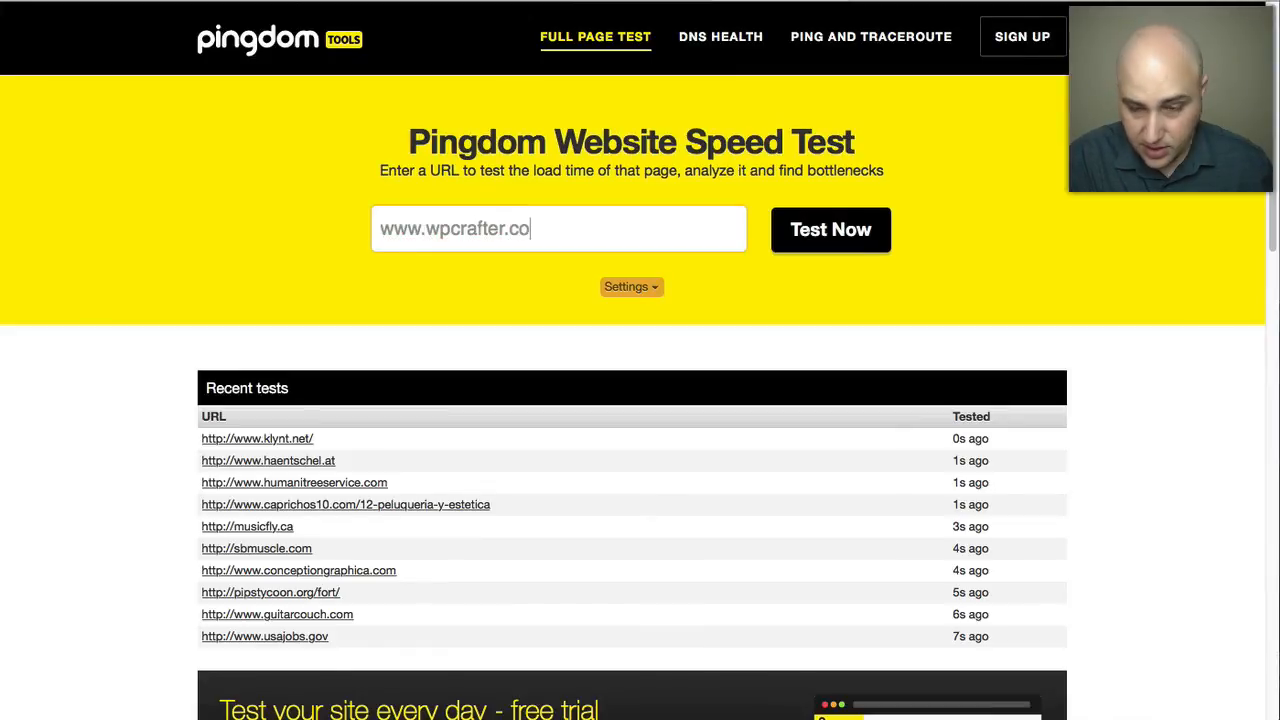
left_click(830, 228)
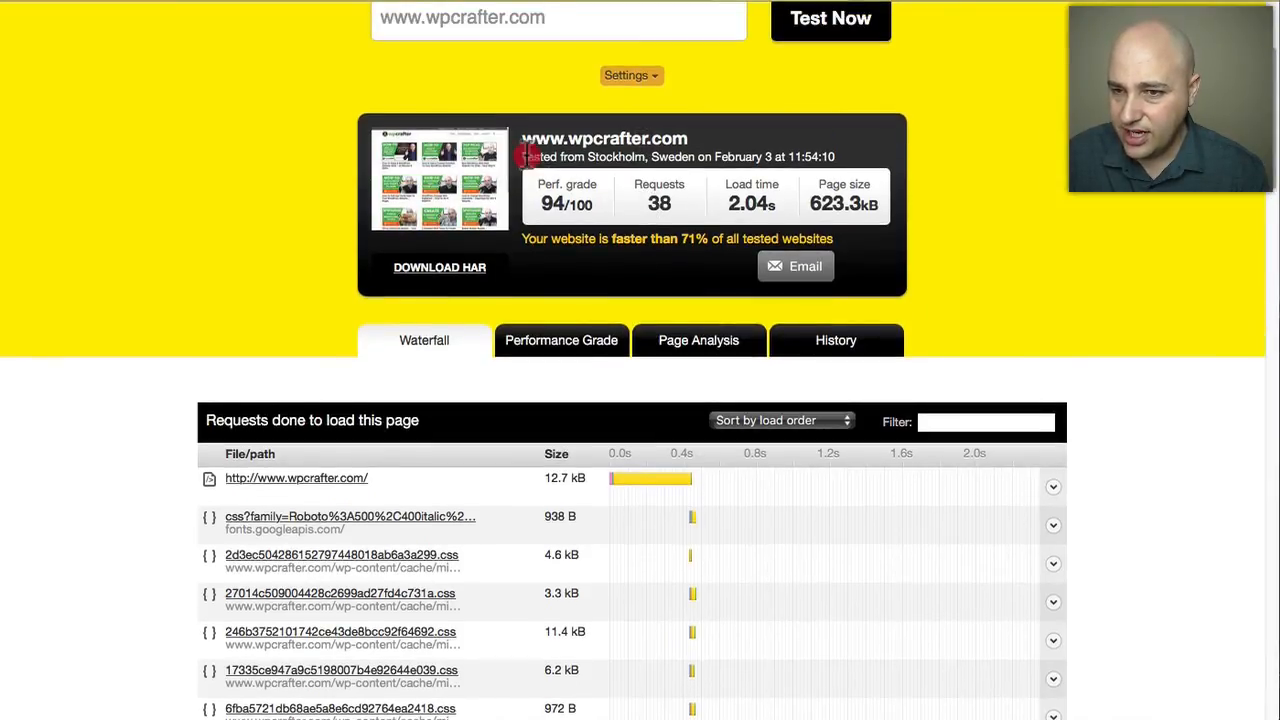
Step: Highlight the 2.04s Stockholm load time and rerun the test from New York City, New York, USA
left_click_drag(522, 156, 690, 156)
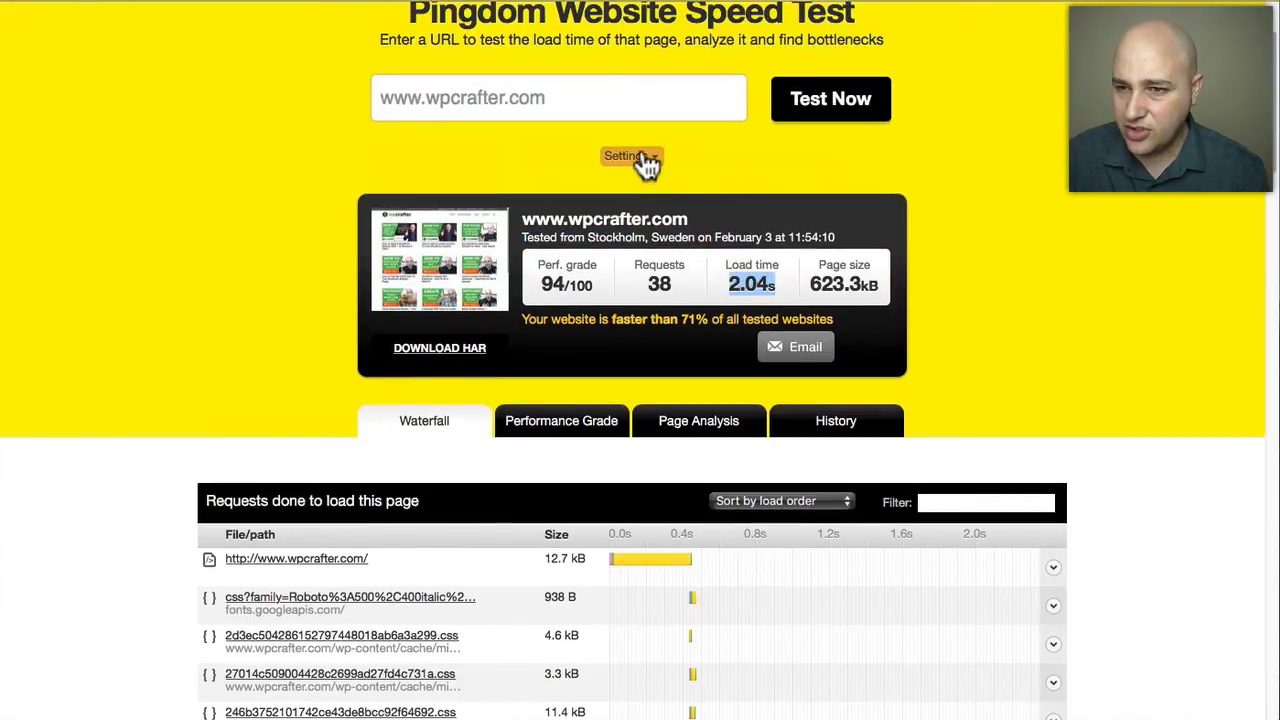
left_click(630, 156)
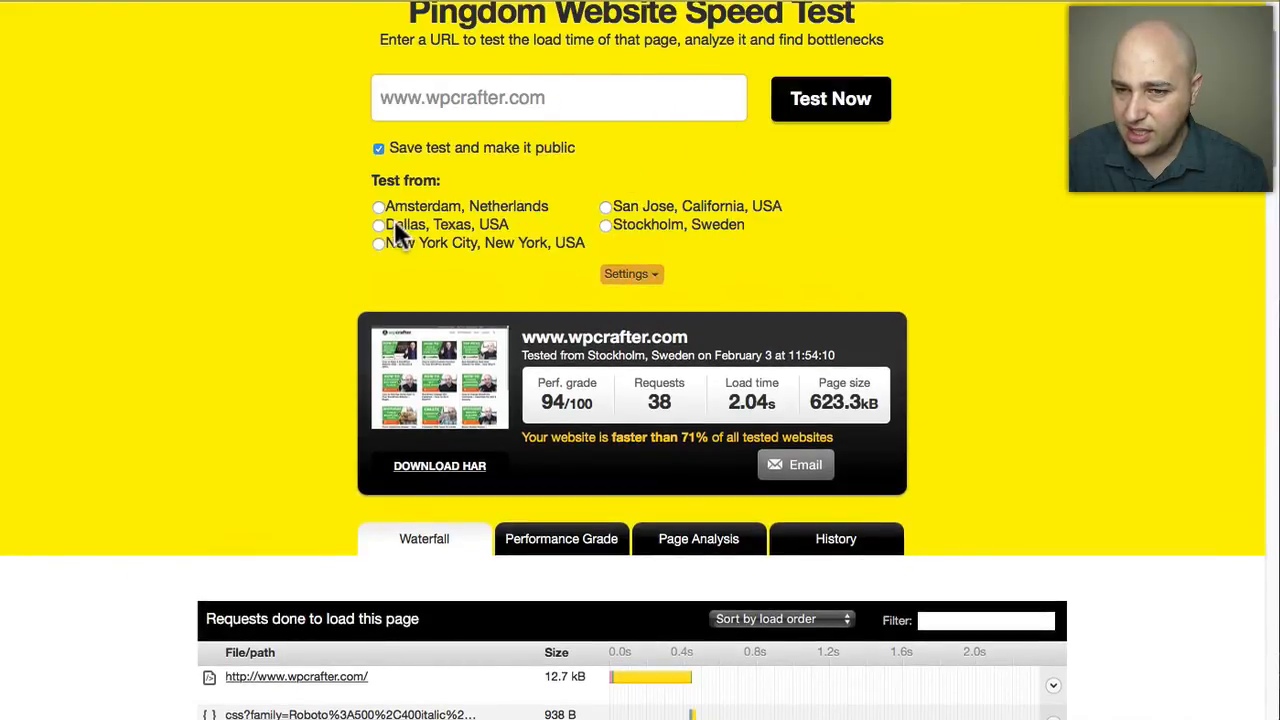
left_click(378, 244)
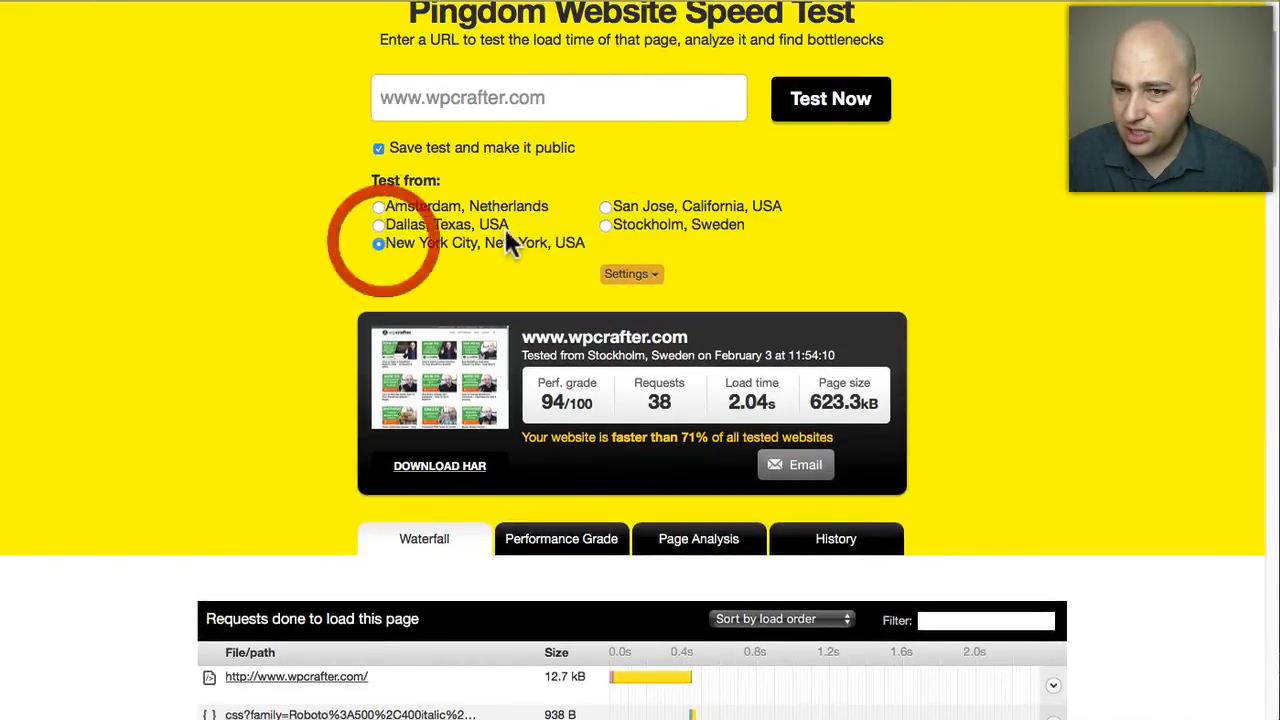
left_click(830, 98)
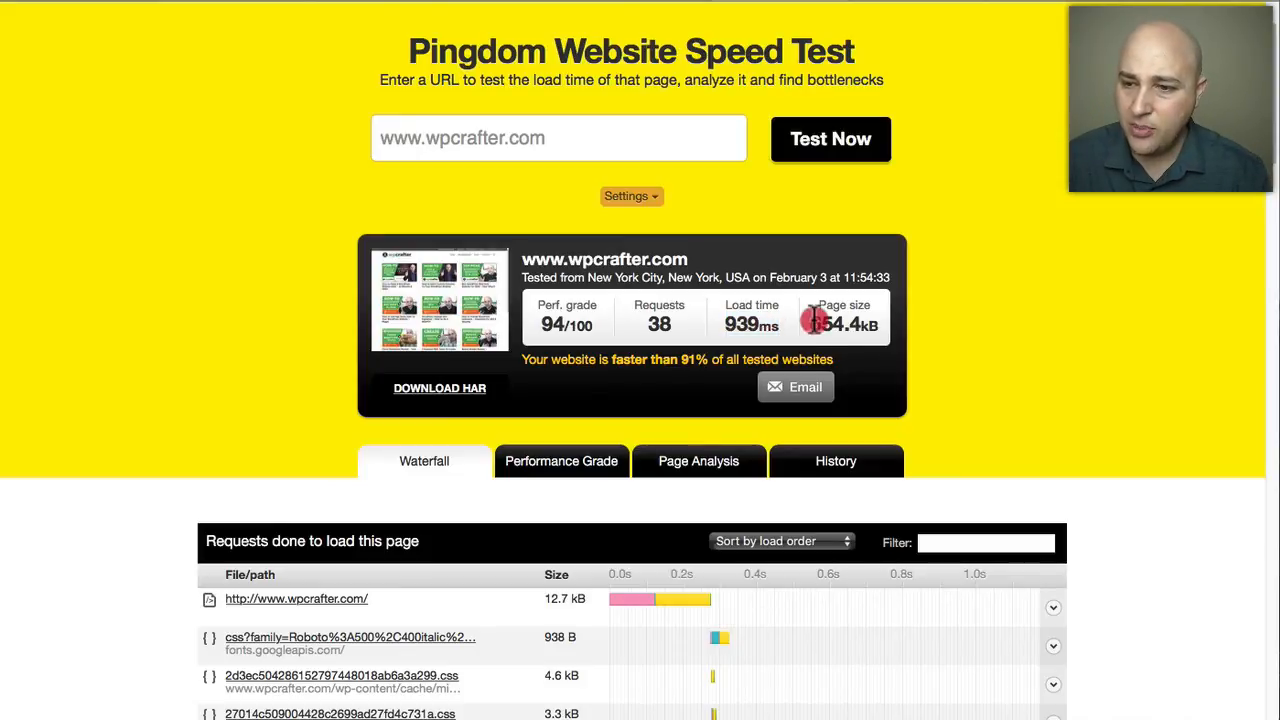
Step: Highlight the 654.4 kB page size in the New York City result
double_click(844, 324)
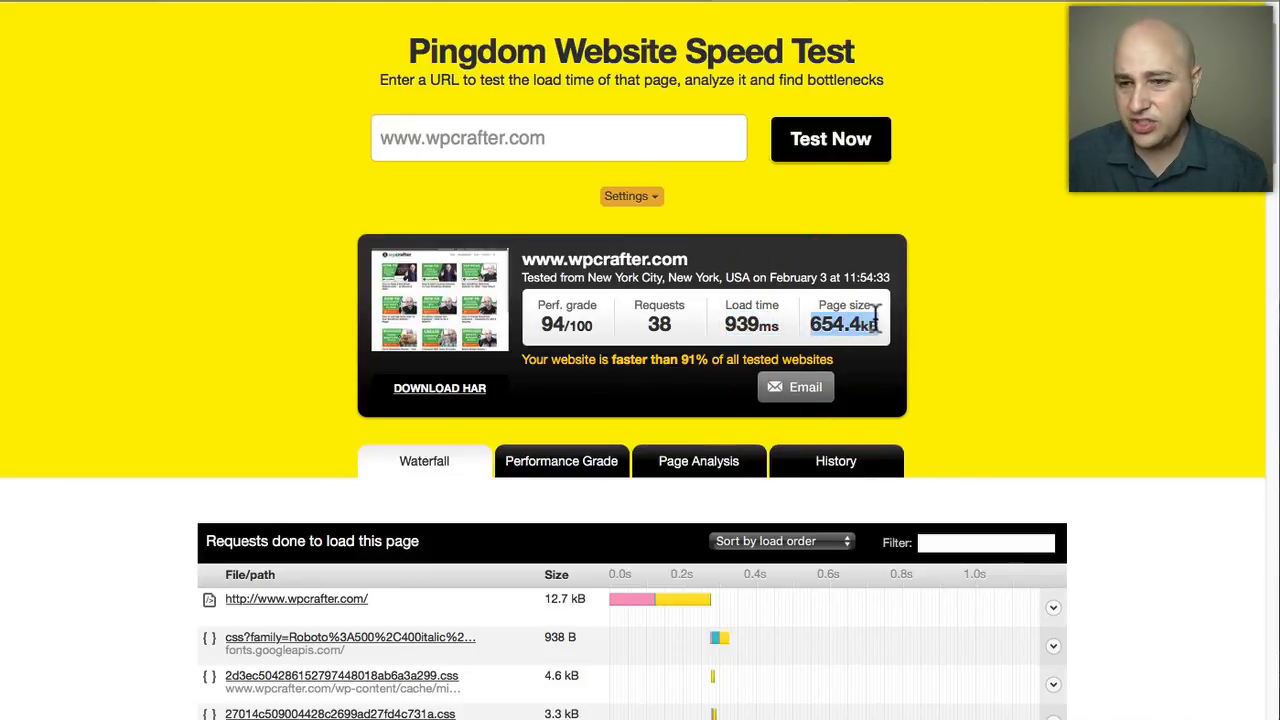